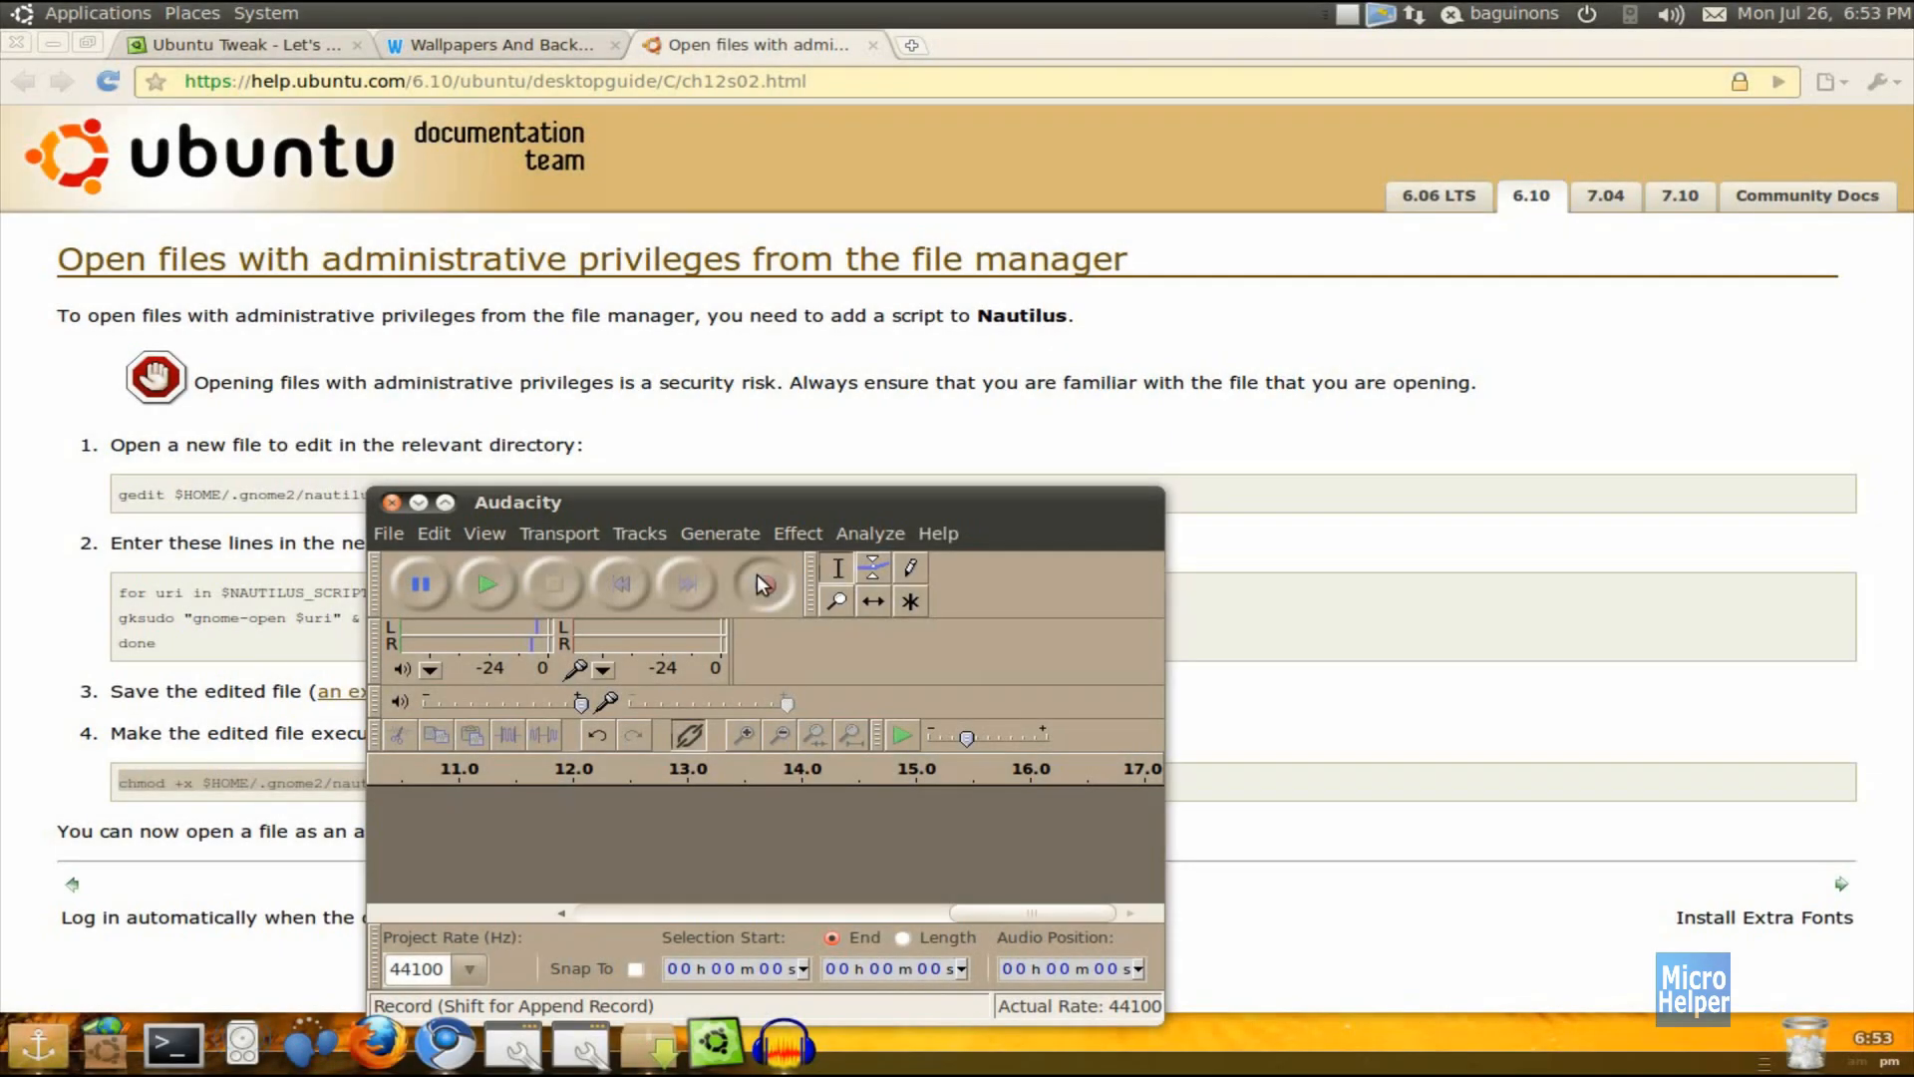
- Move the Audacity window aside so the Firefox administrator-privileges guide is fully visible
left_click(391, 501)
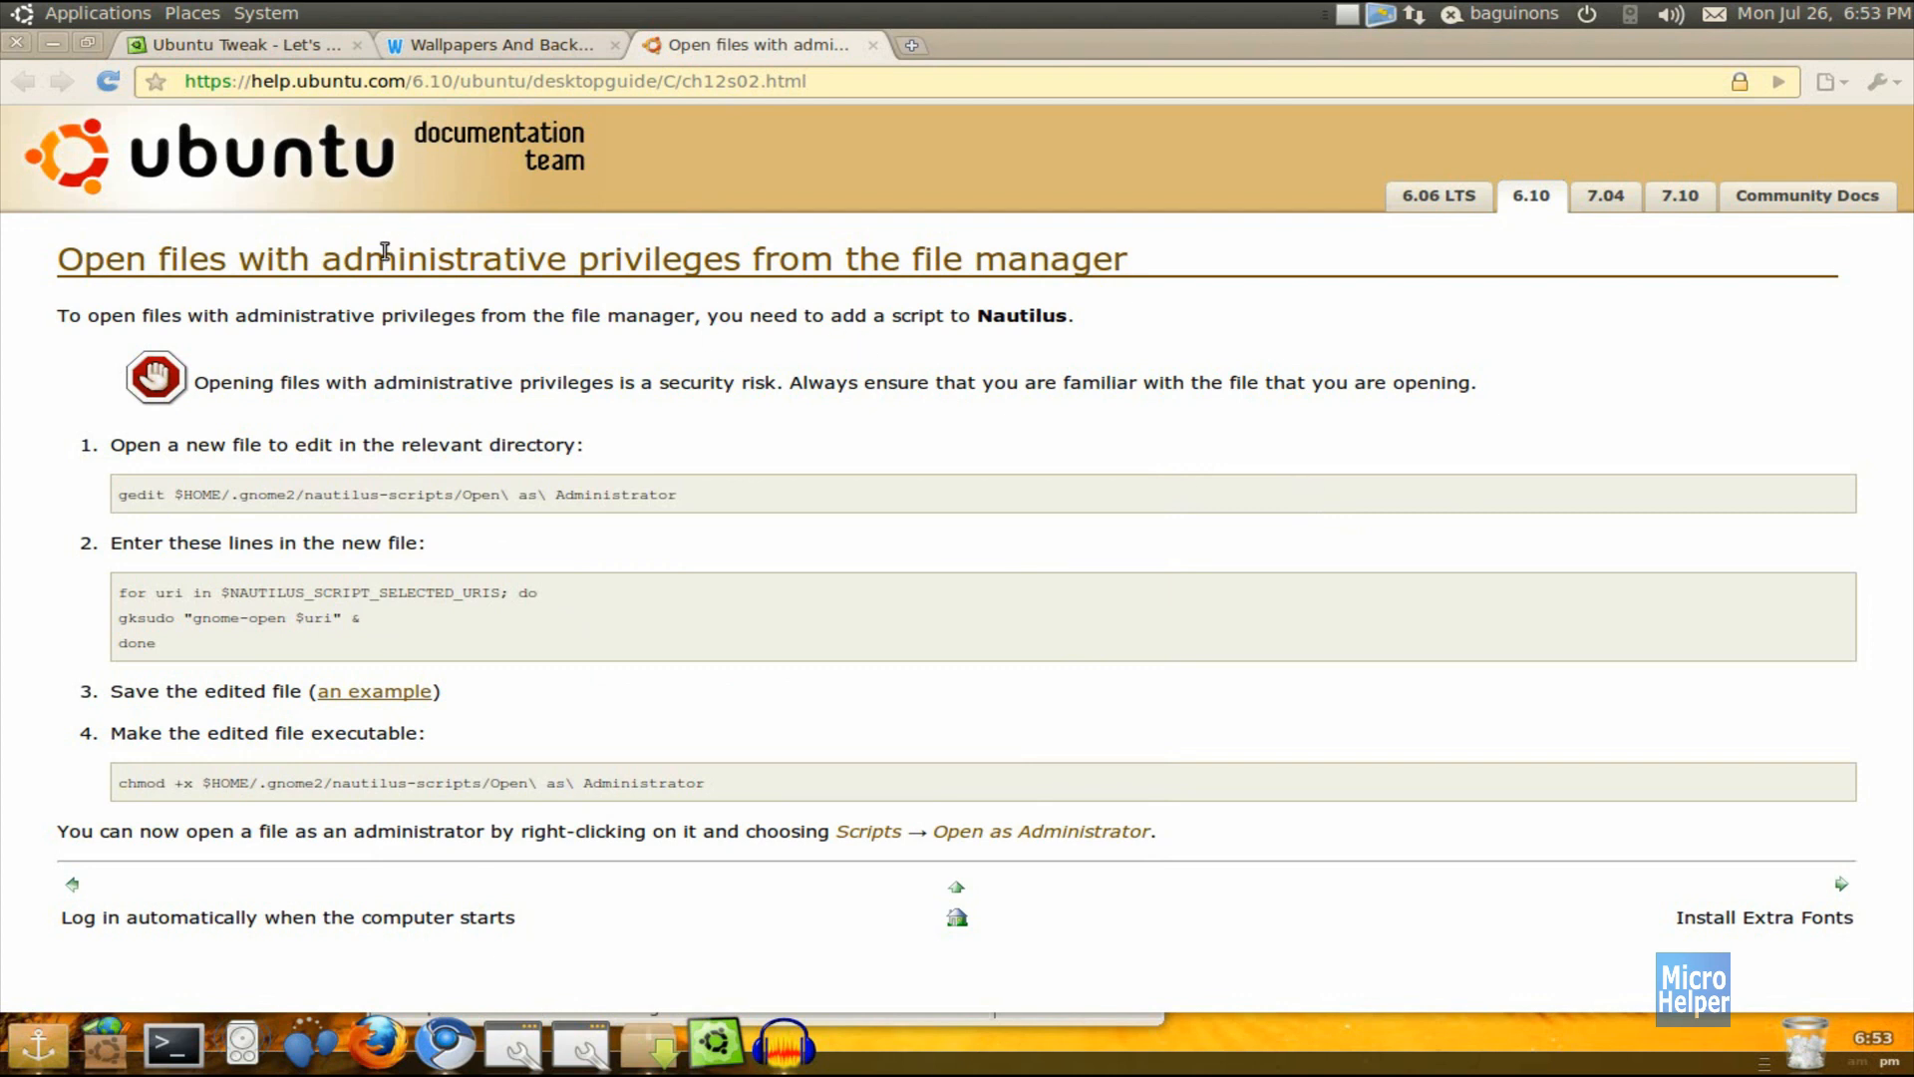
mouse_move(470, 290)
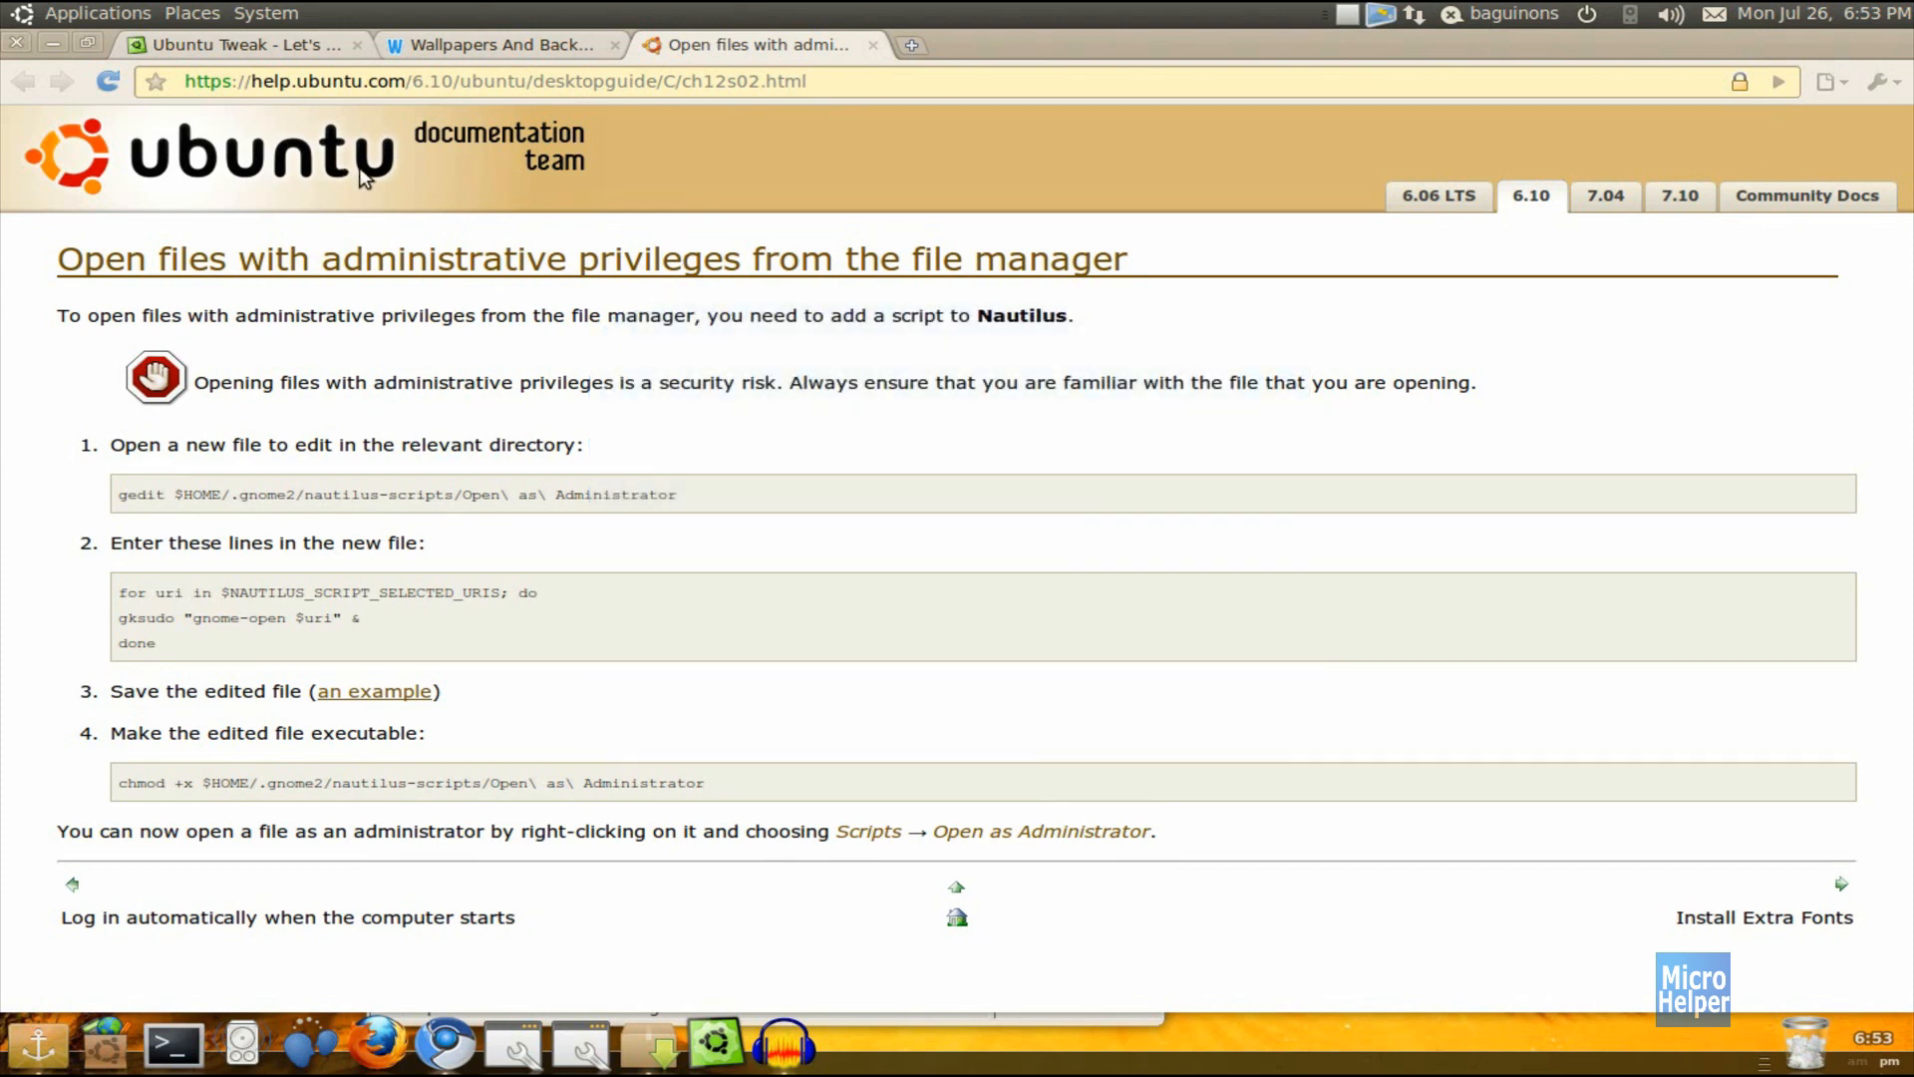
- Browse from File System through usr and share into backgrounds, selecting abstract.jpg
left_click(98, 13)
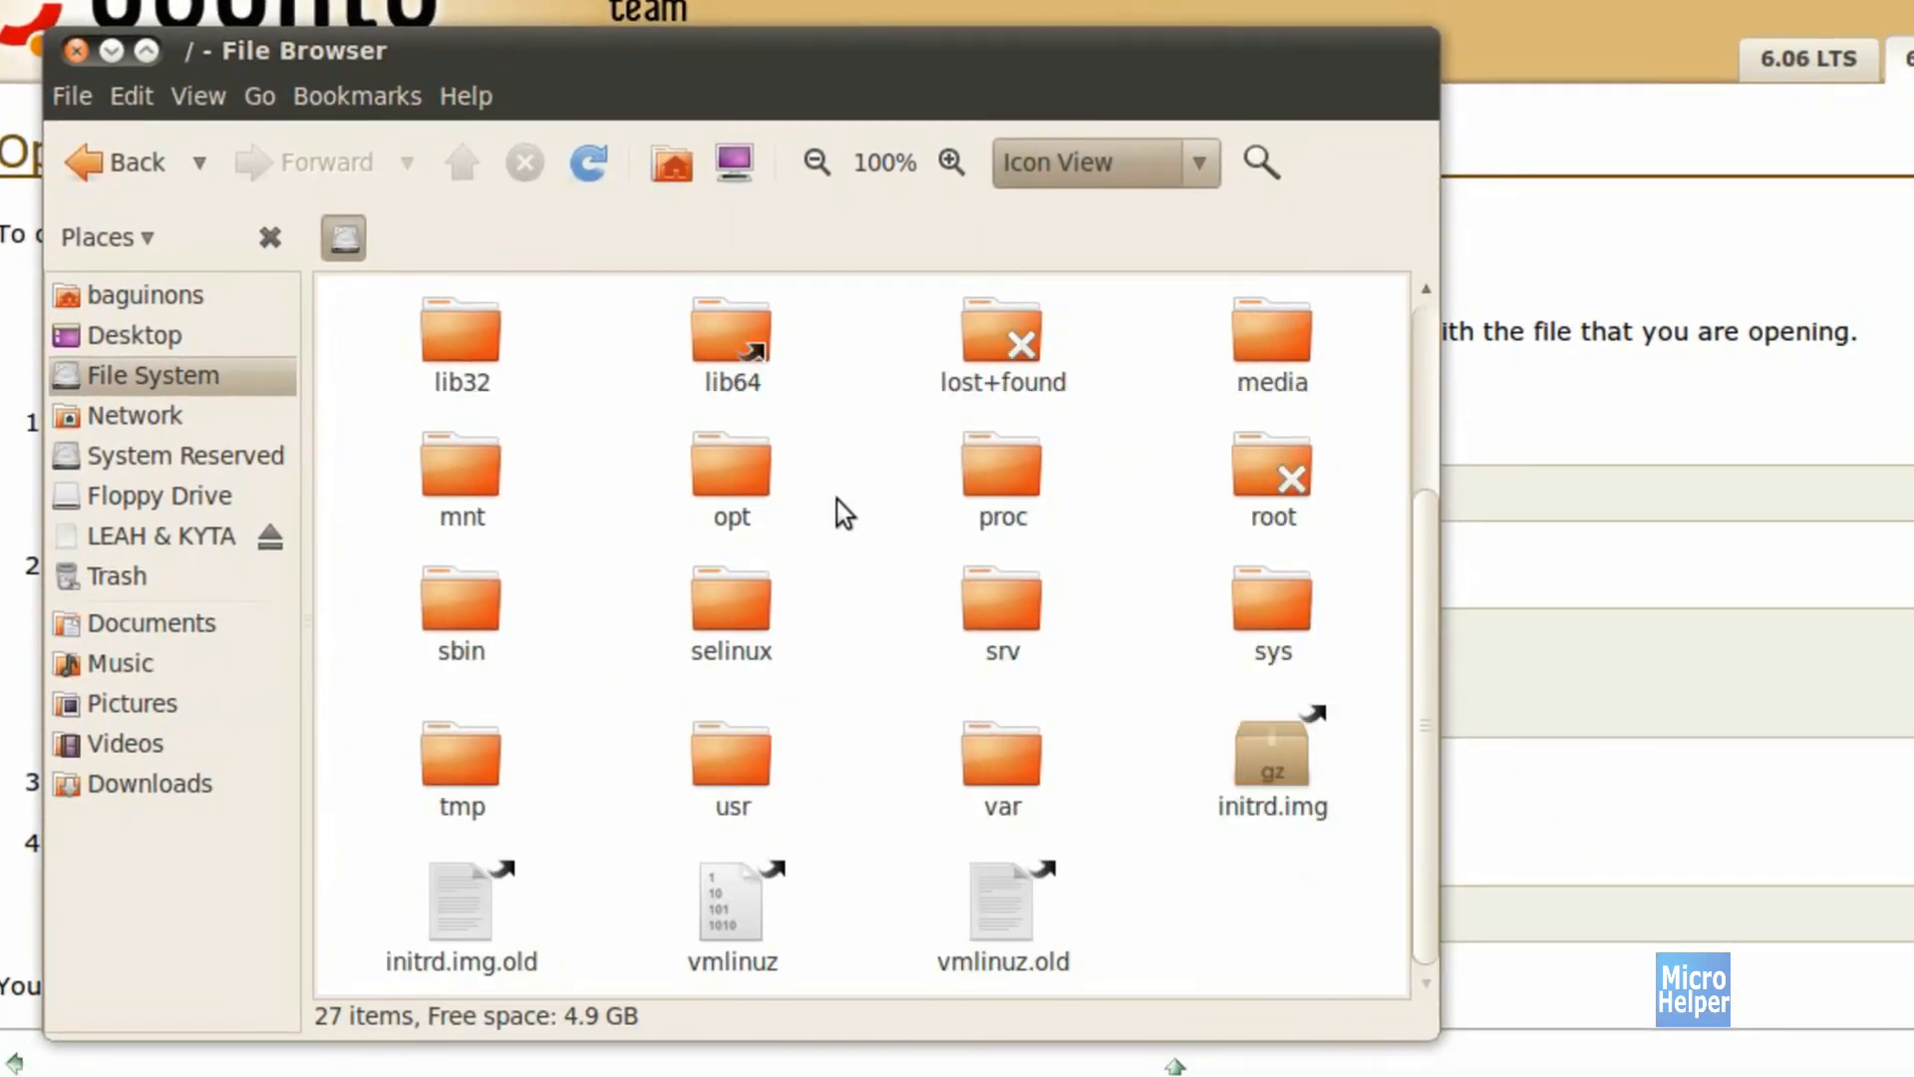
mouse_move(842, 742)
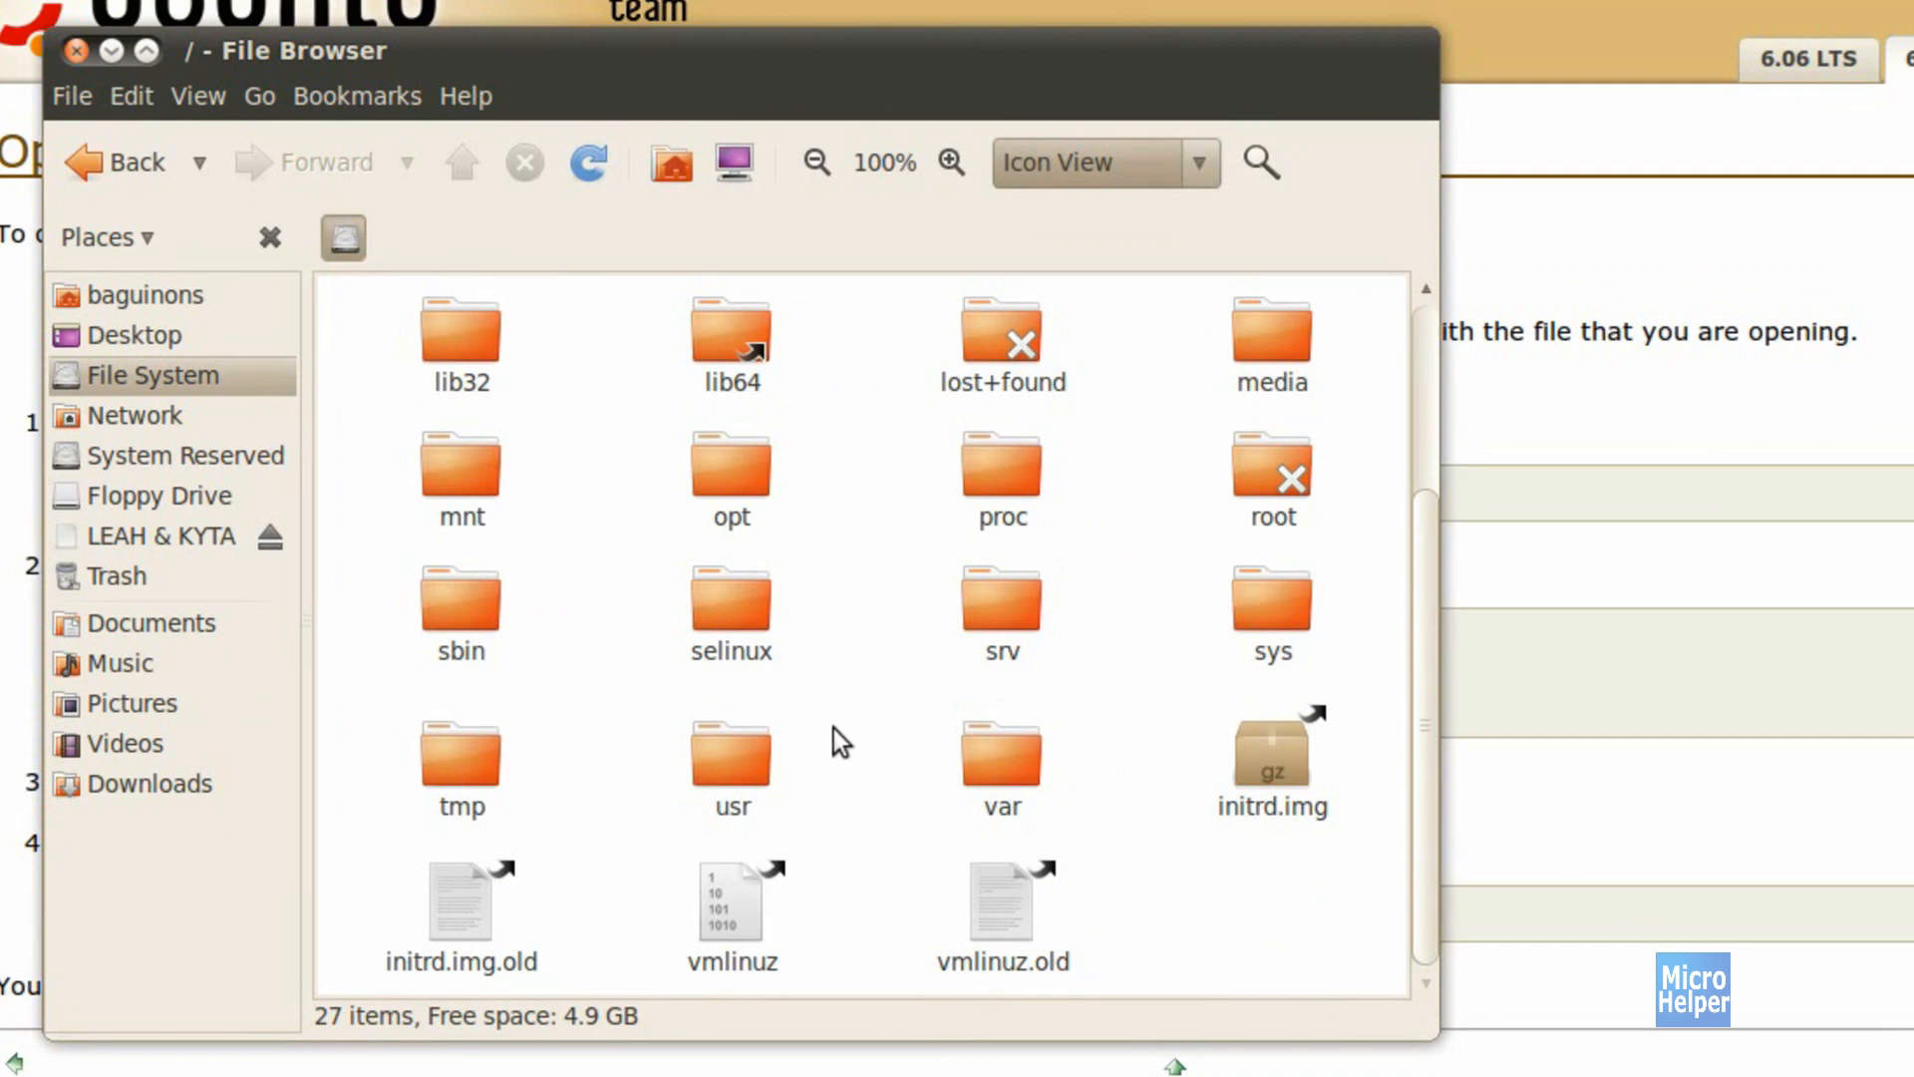
double_click(730, 739)
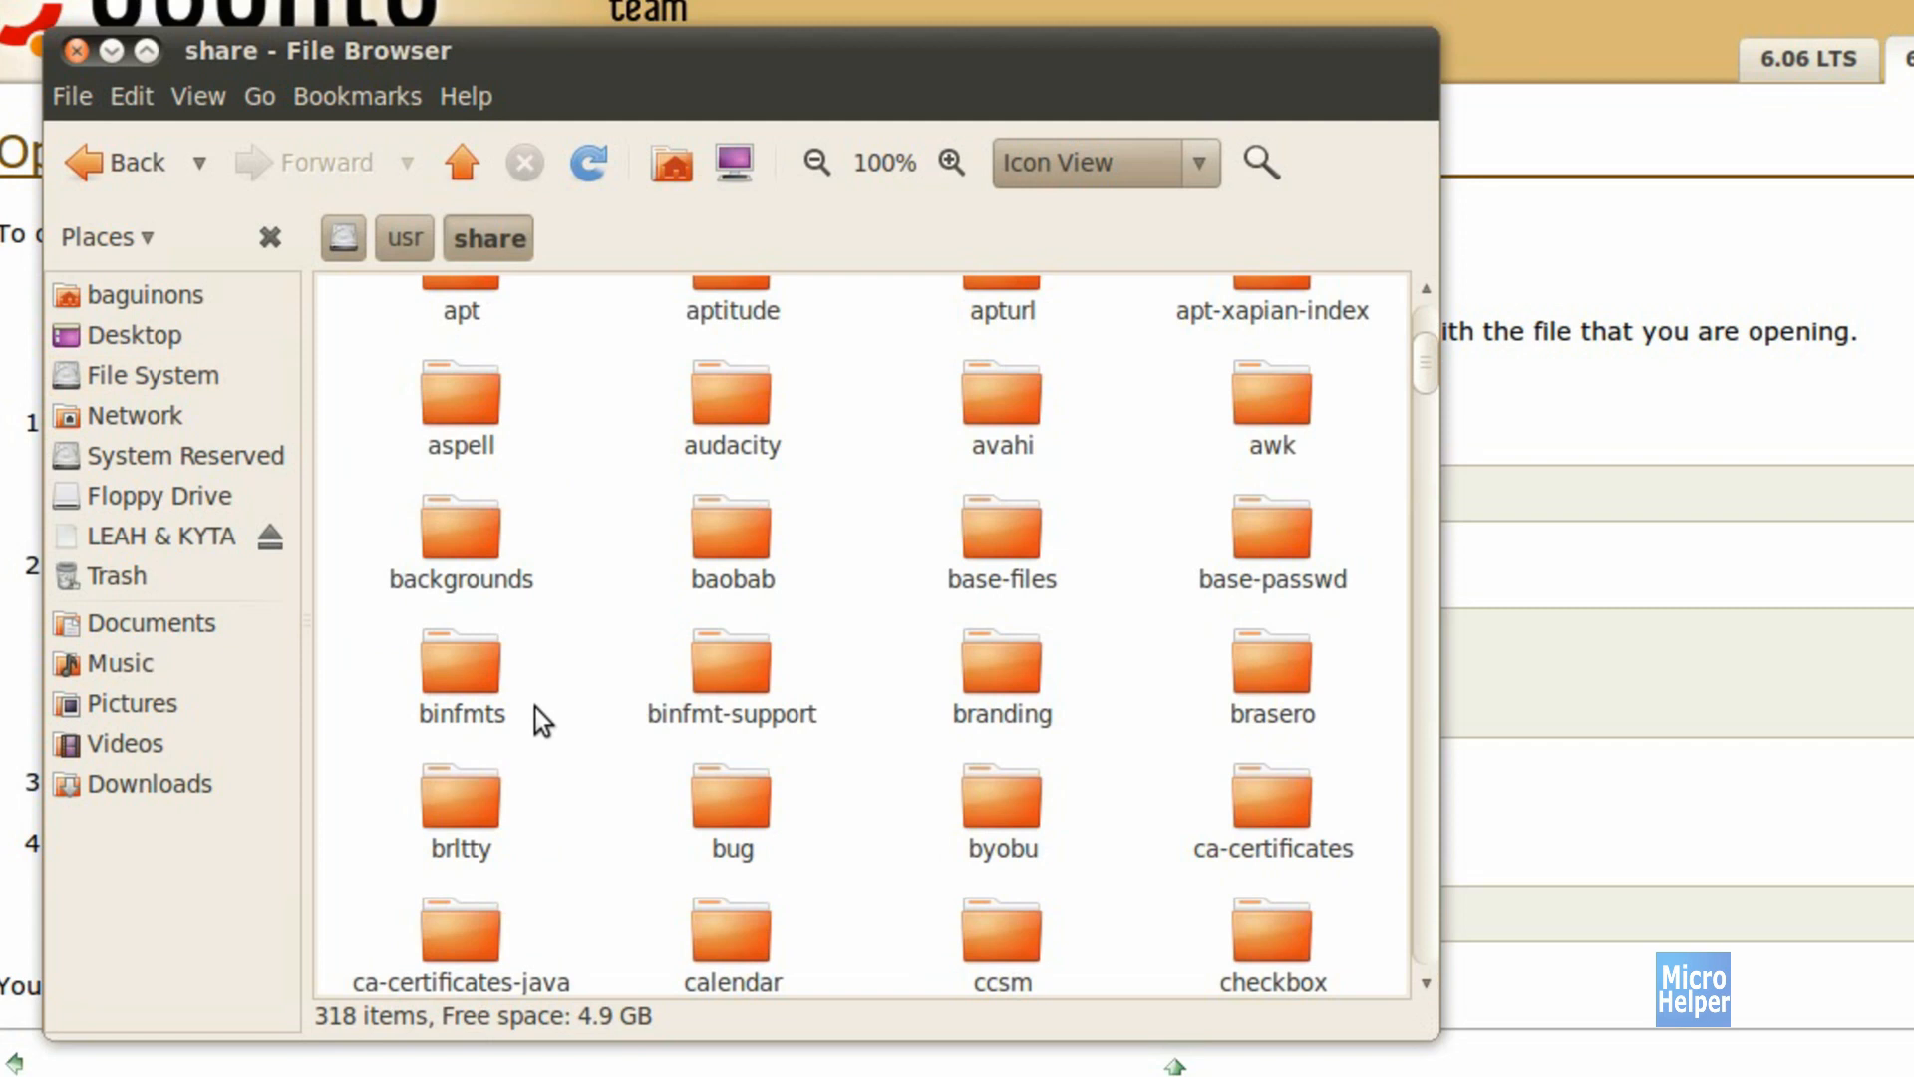
double_click(460, 529)
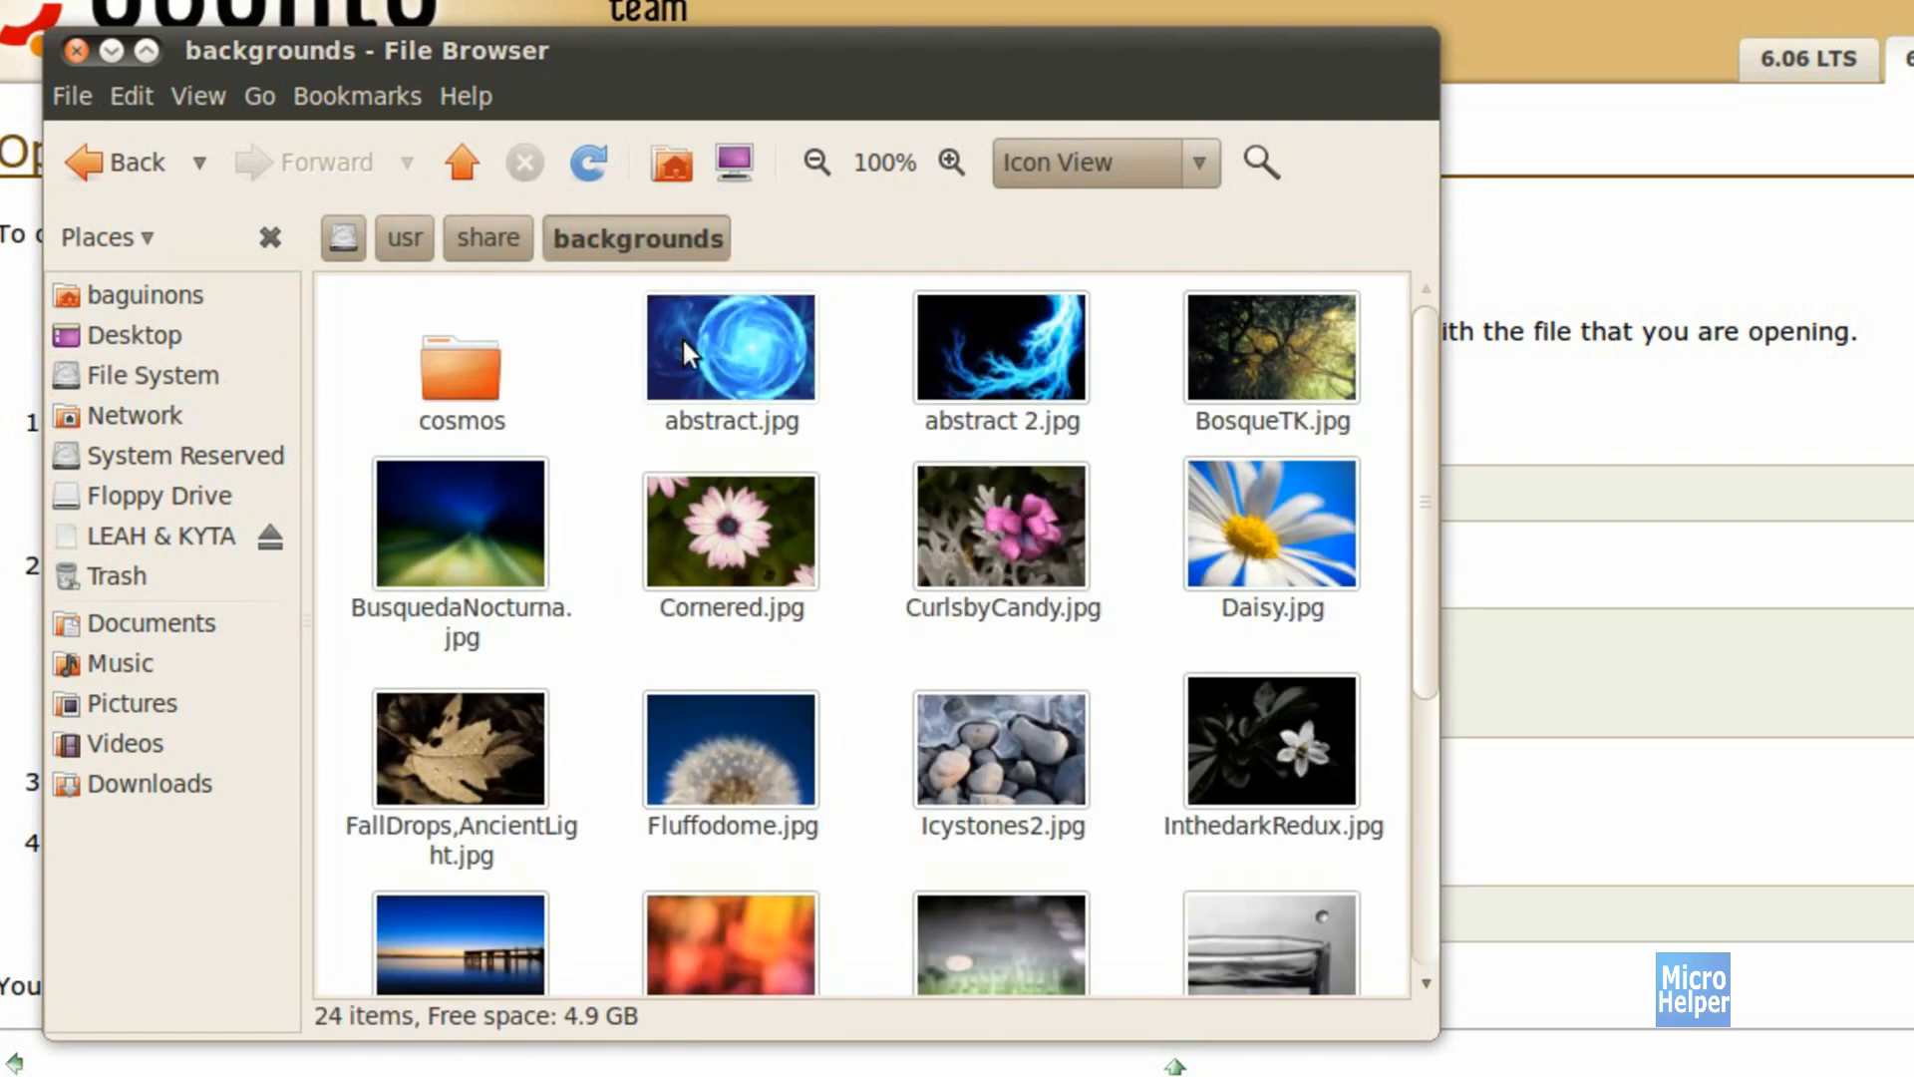
left_click(729, 348)
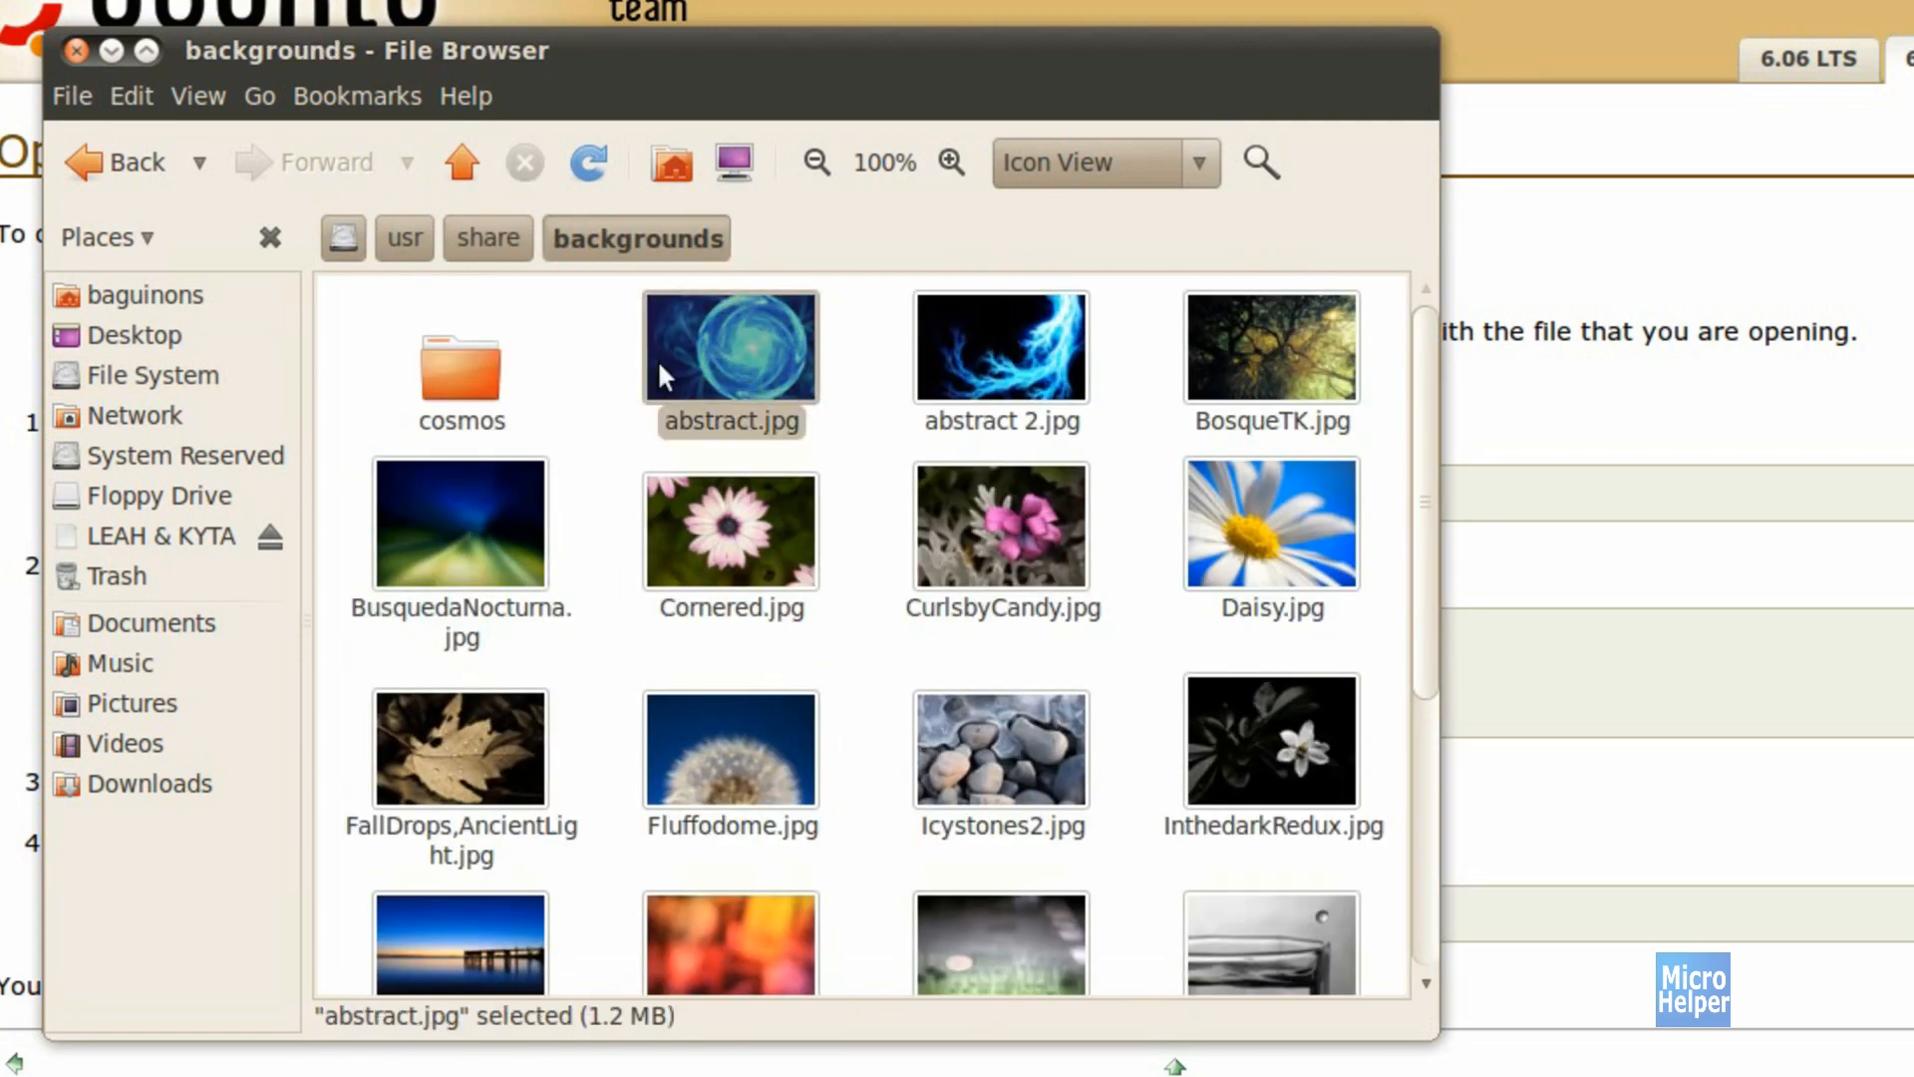
mouse_move(749, 401)
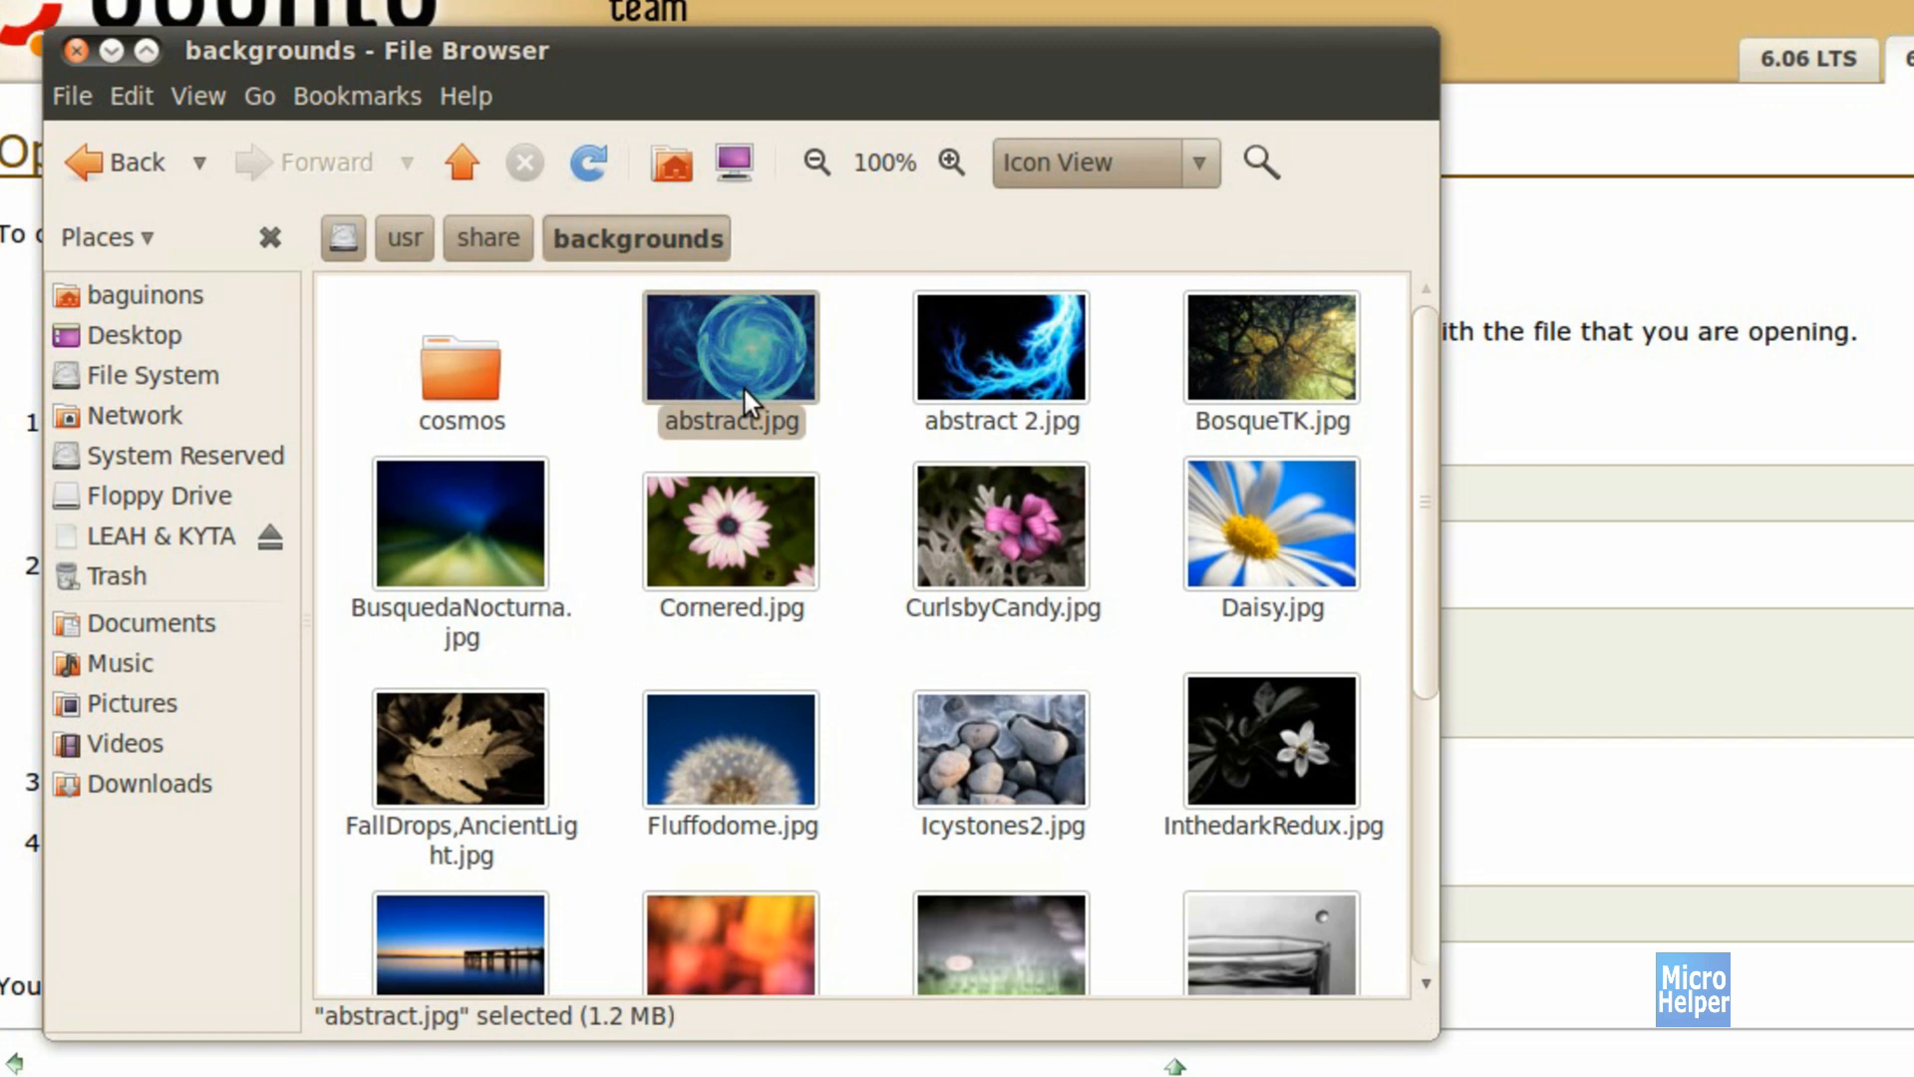
mouse_move(636, 330)
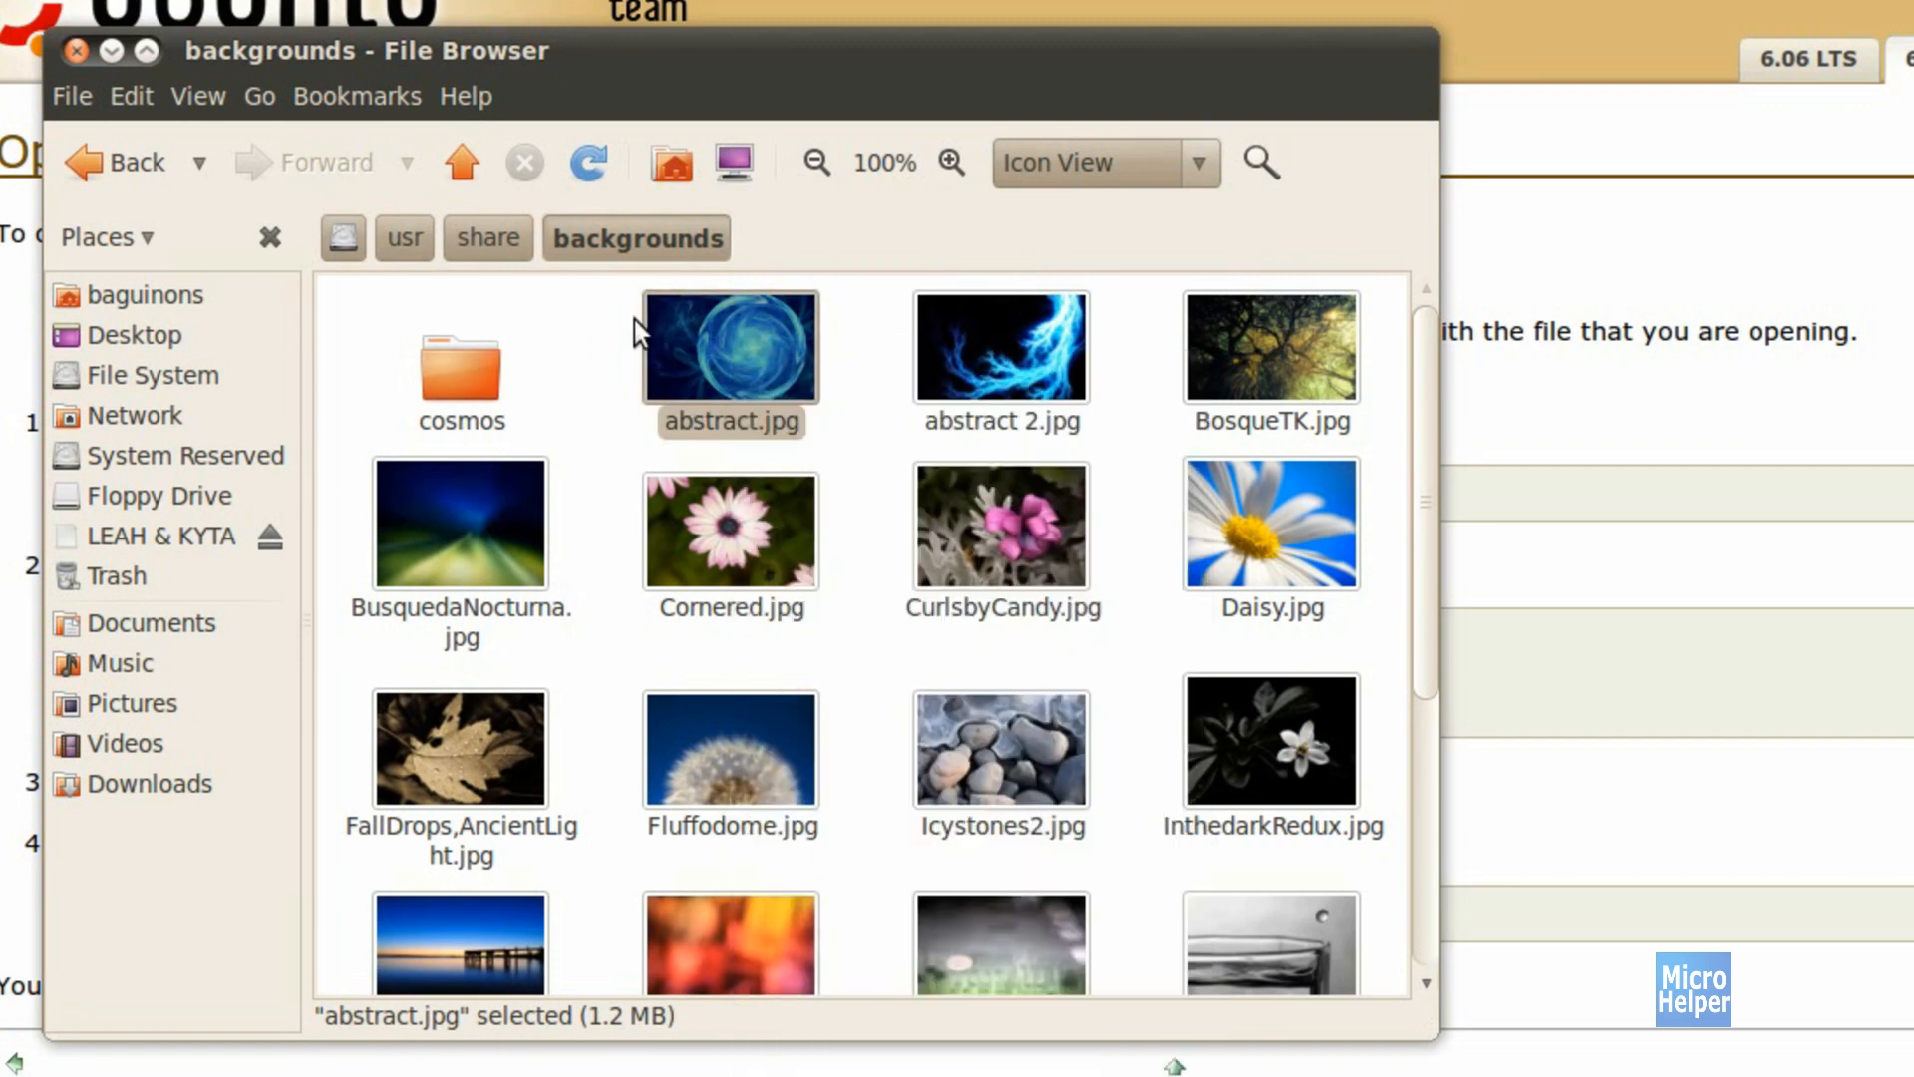
left_click(401, 237)
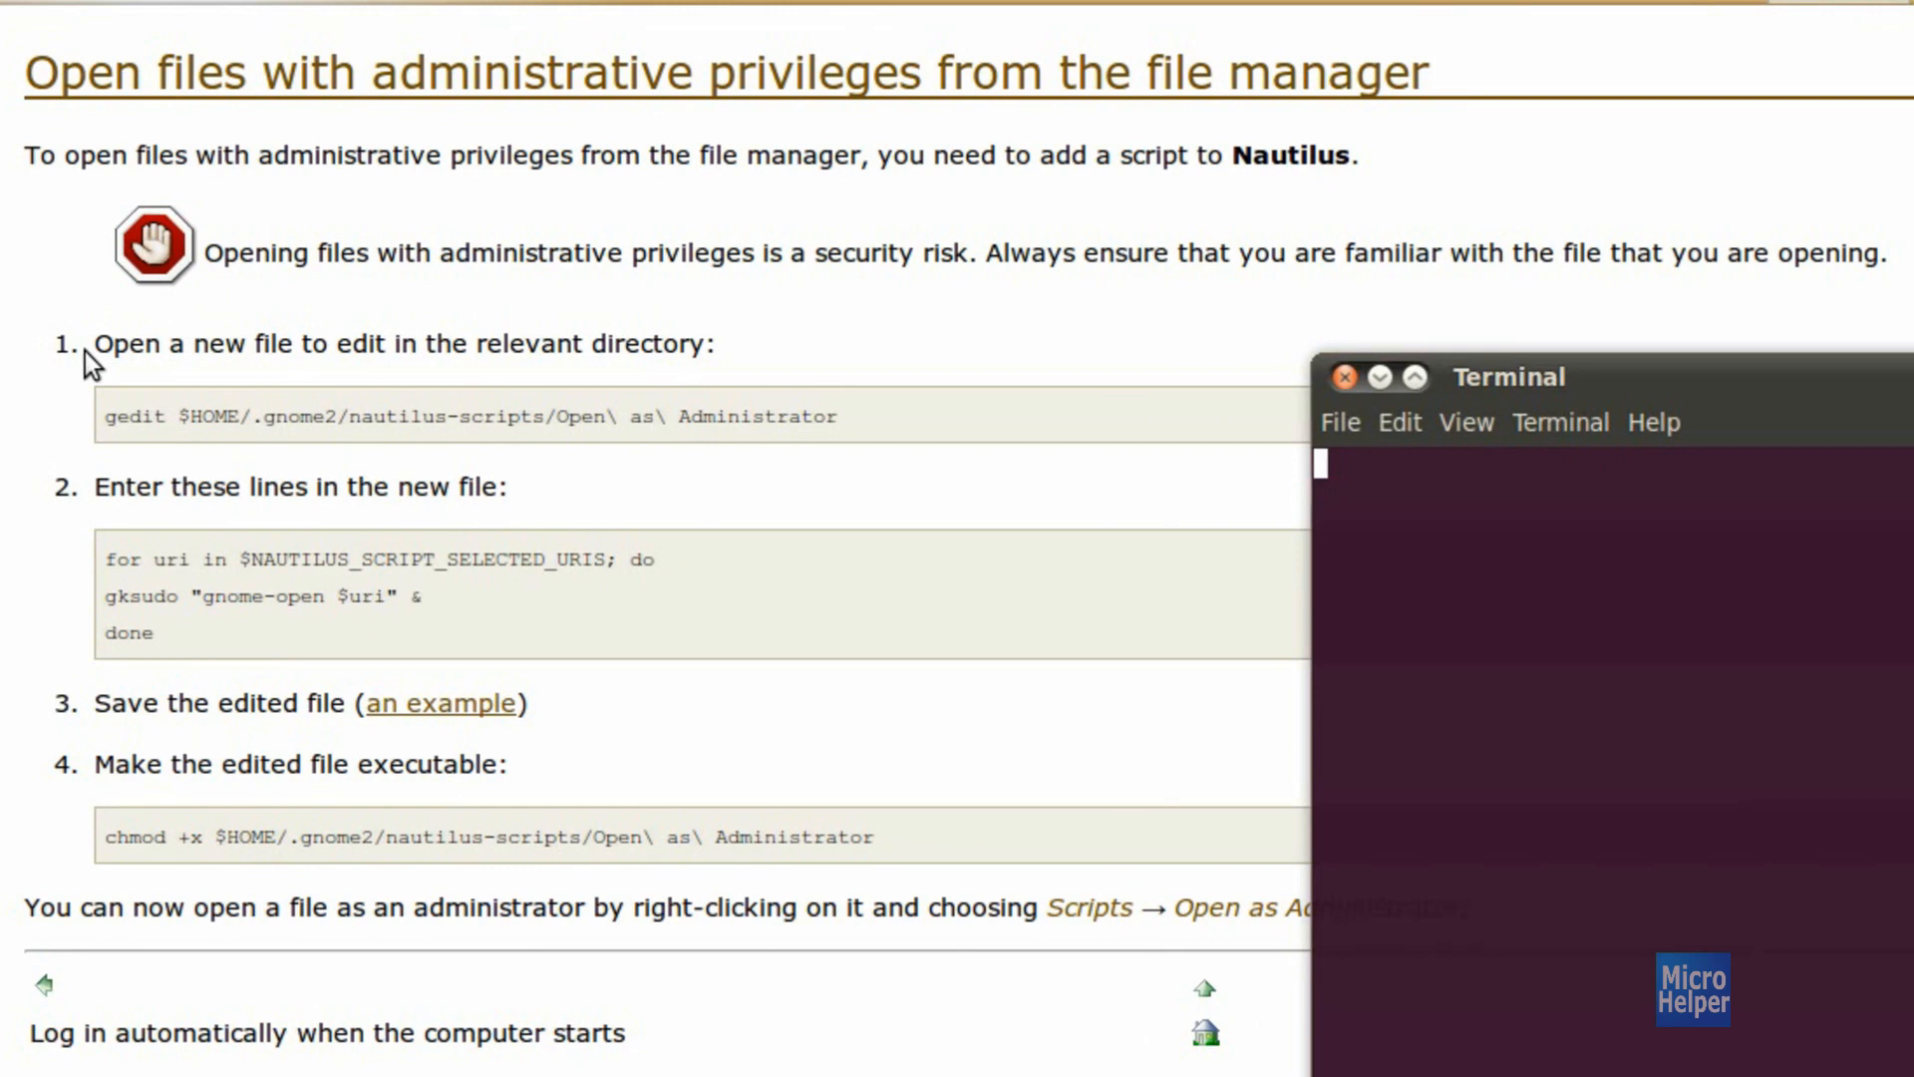
- Paste the guide's gedit command into Terminal and run it to create the 'Open as Administrator' script
right_click(470, 415)
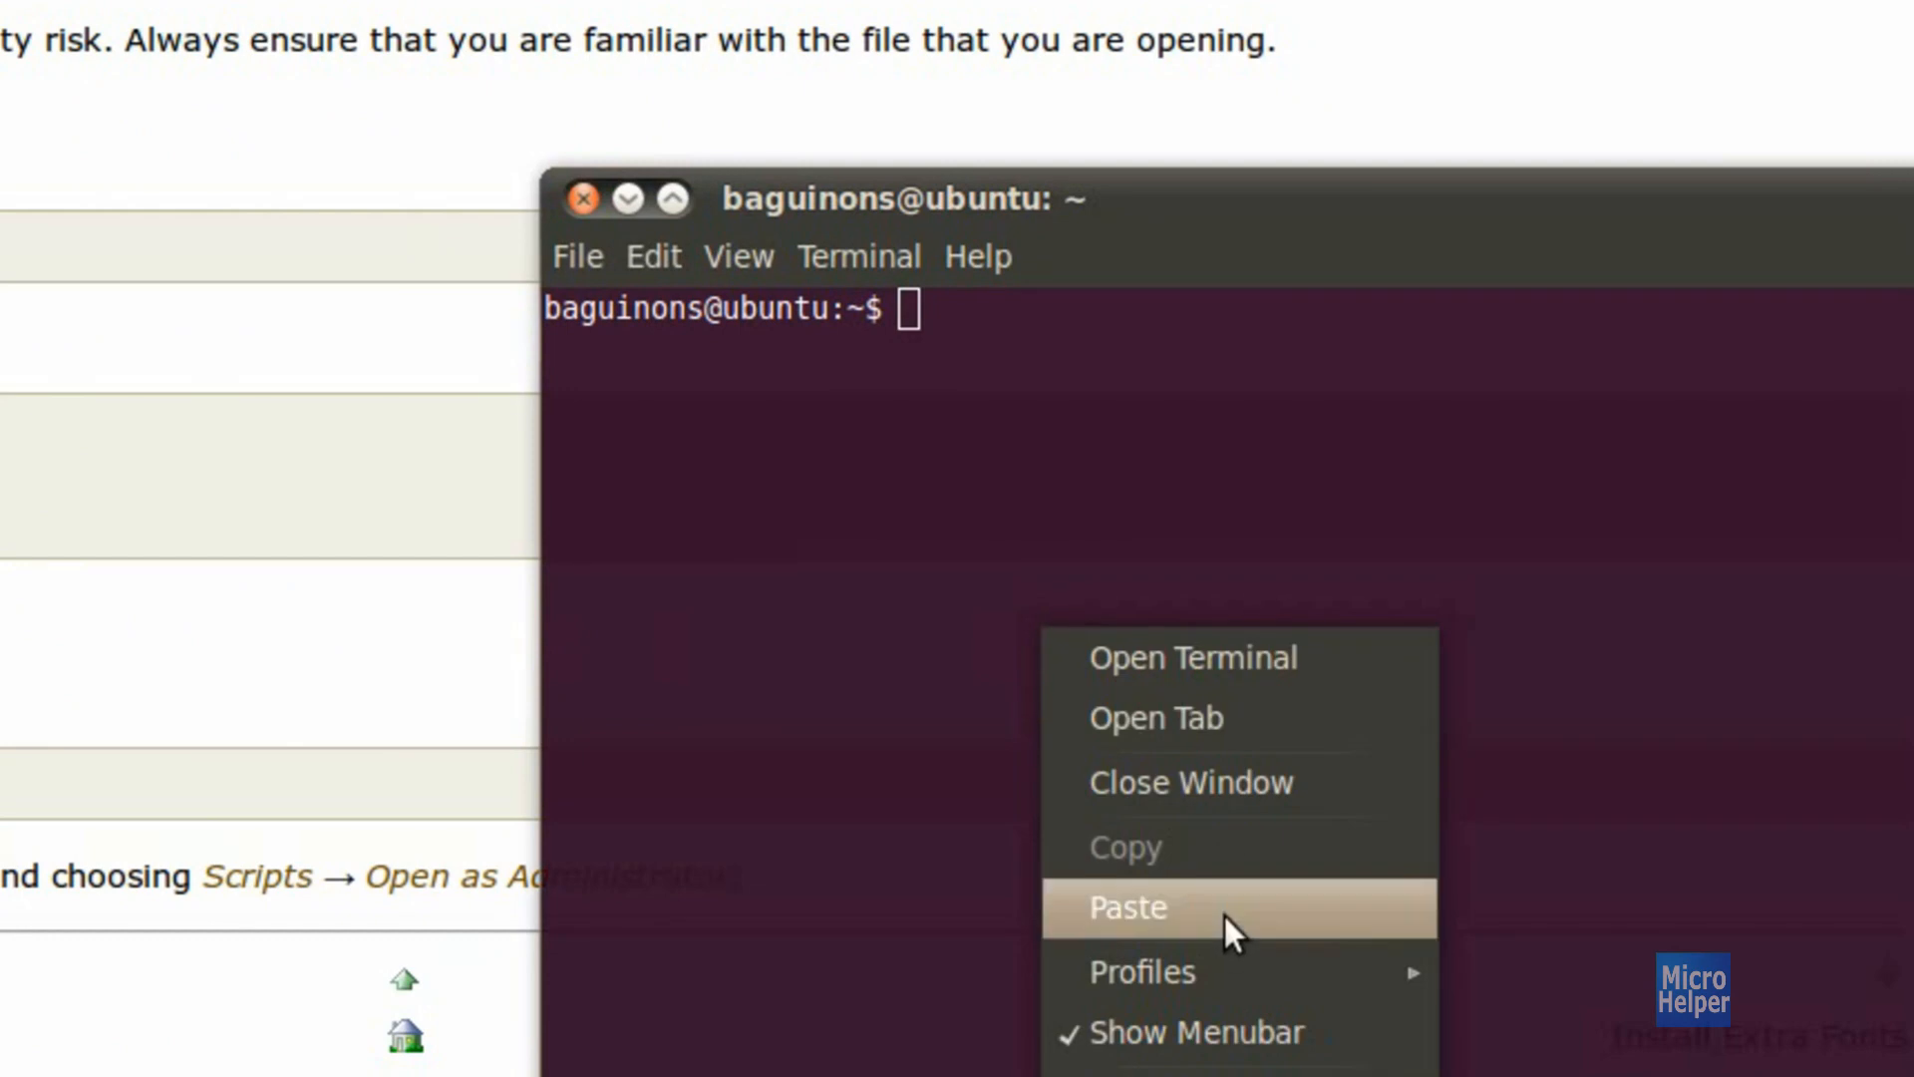
left_click(1123, 907)
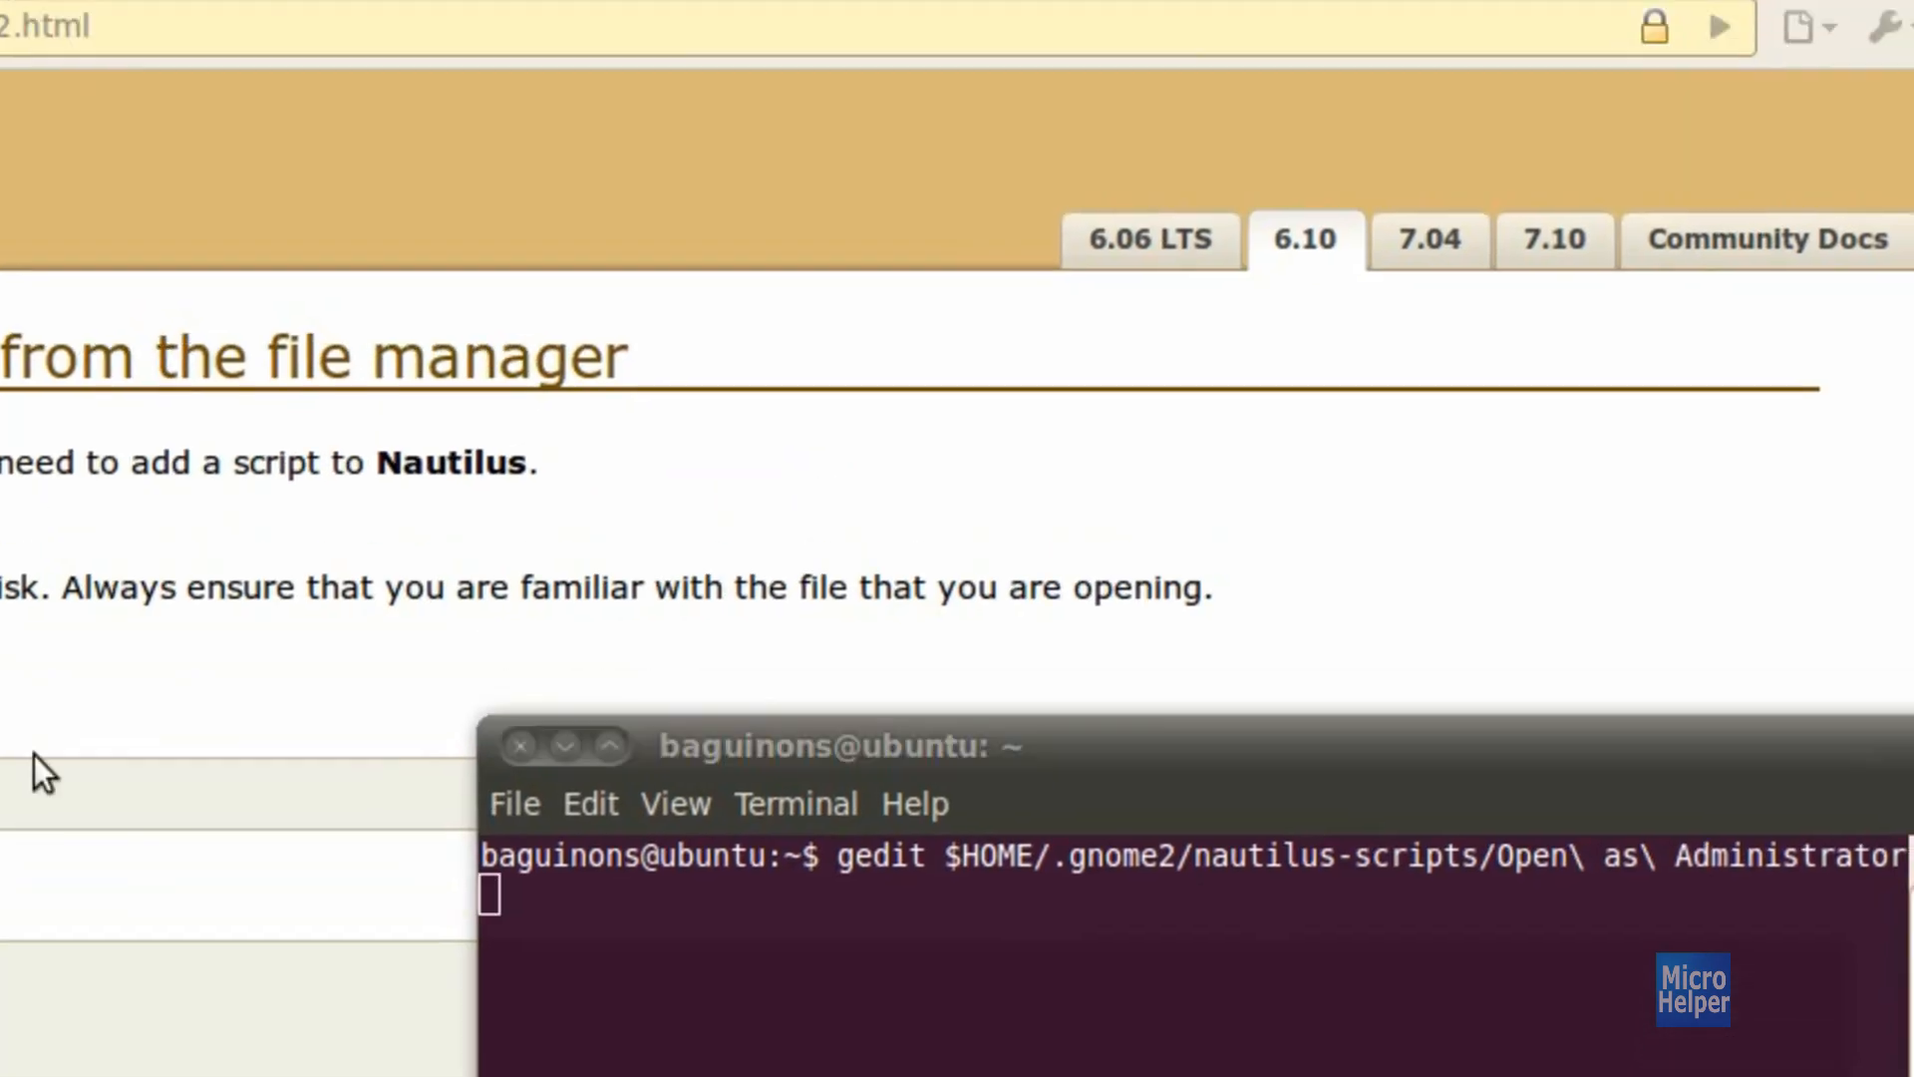
key("Return")
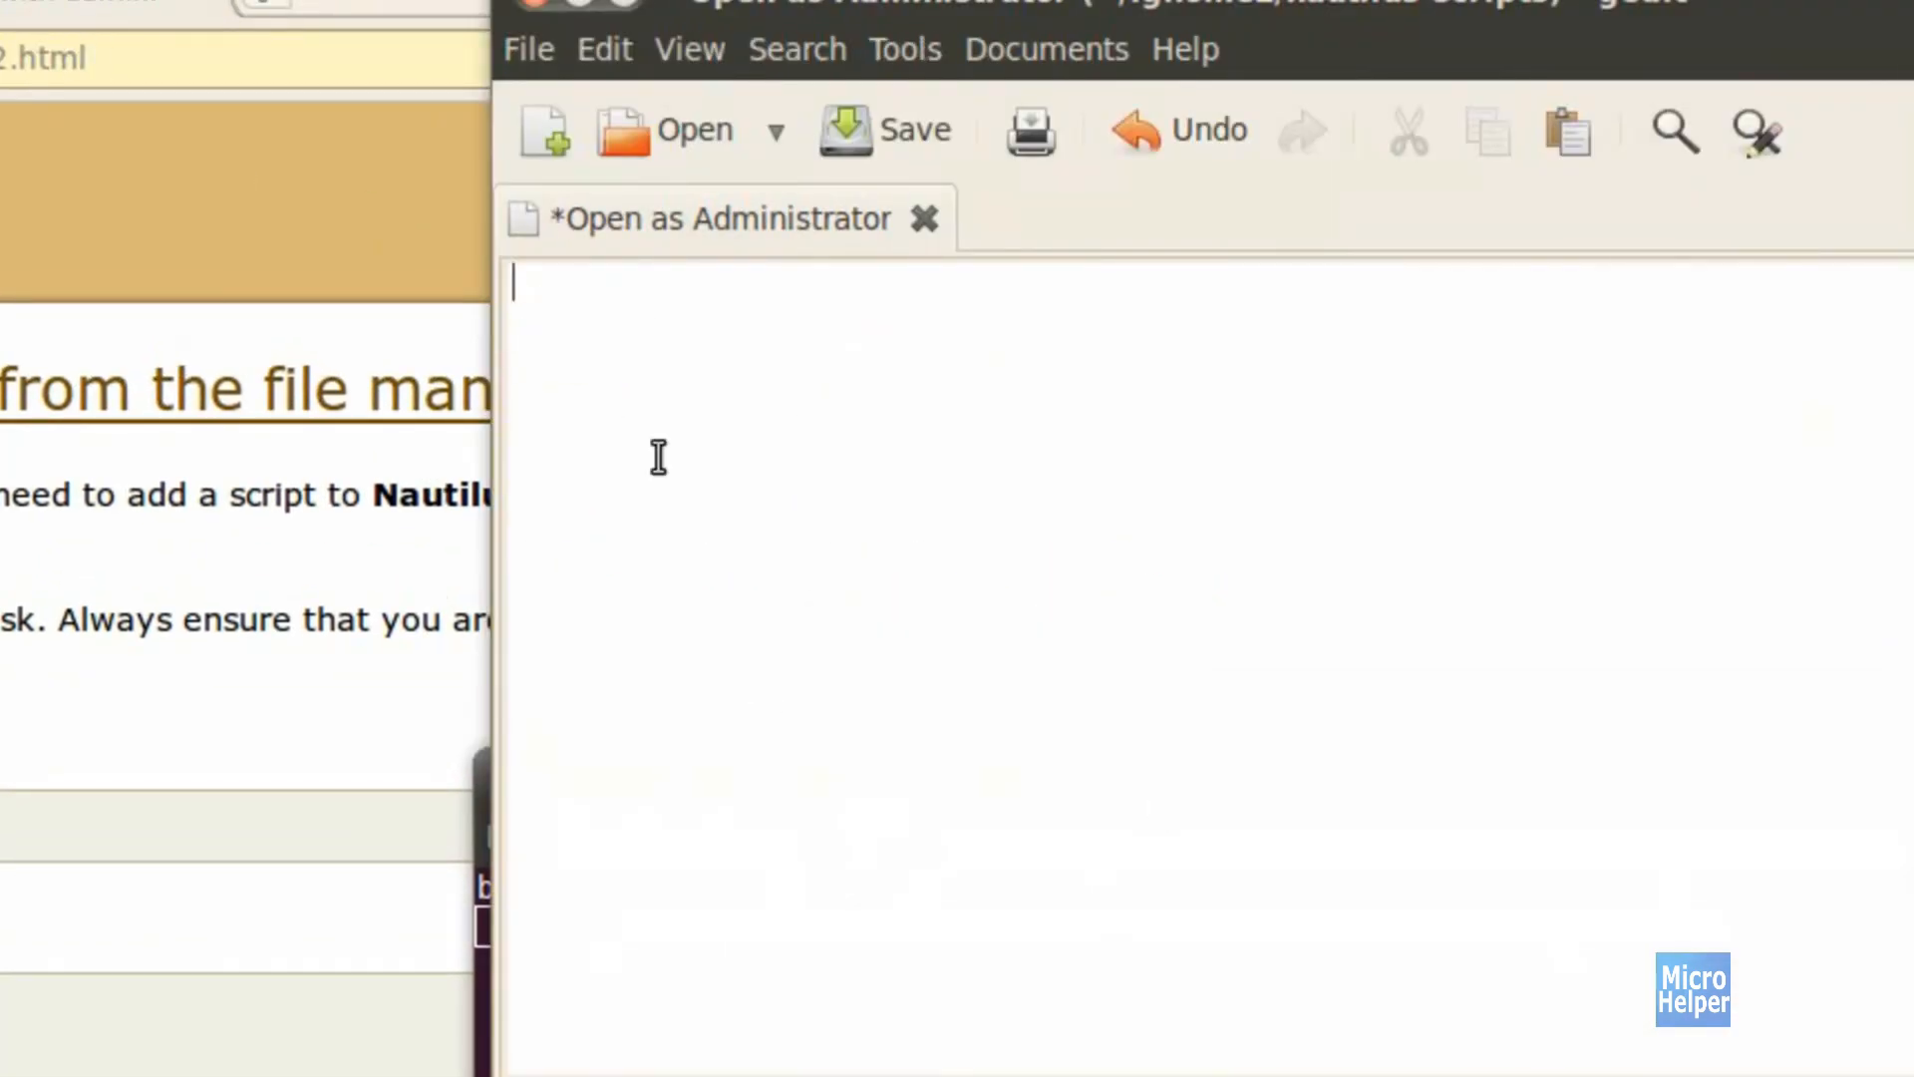
mouse_move(659, 359)
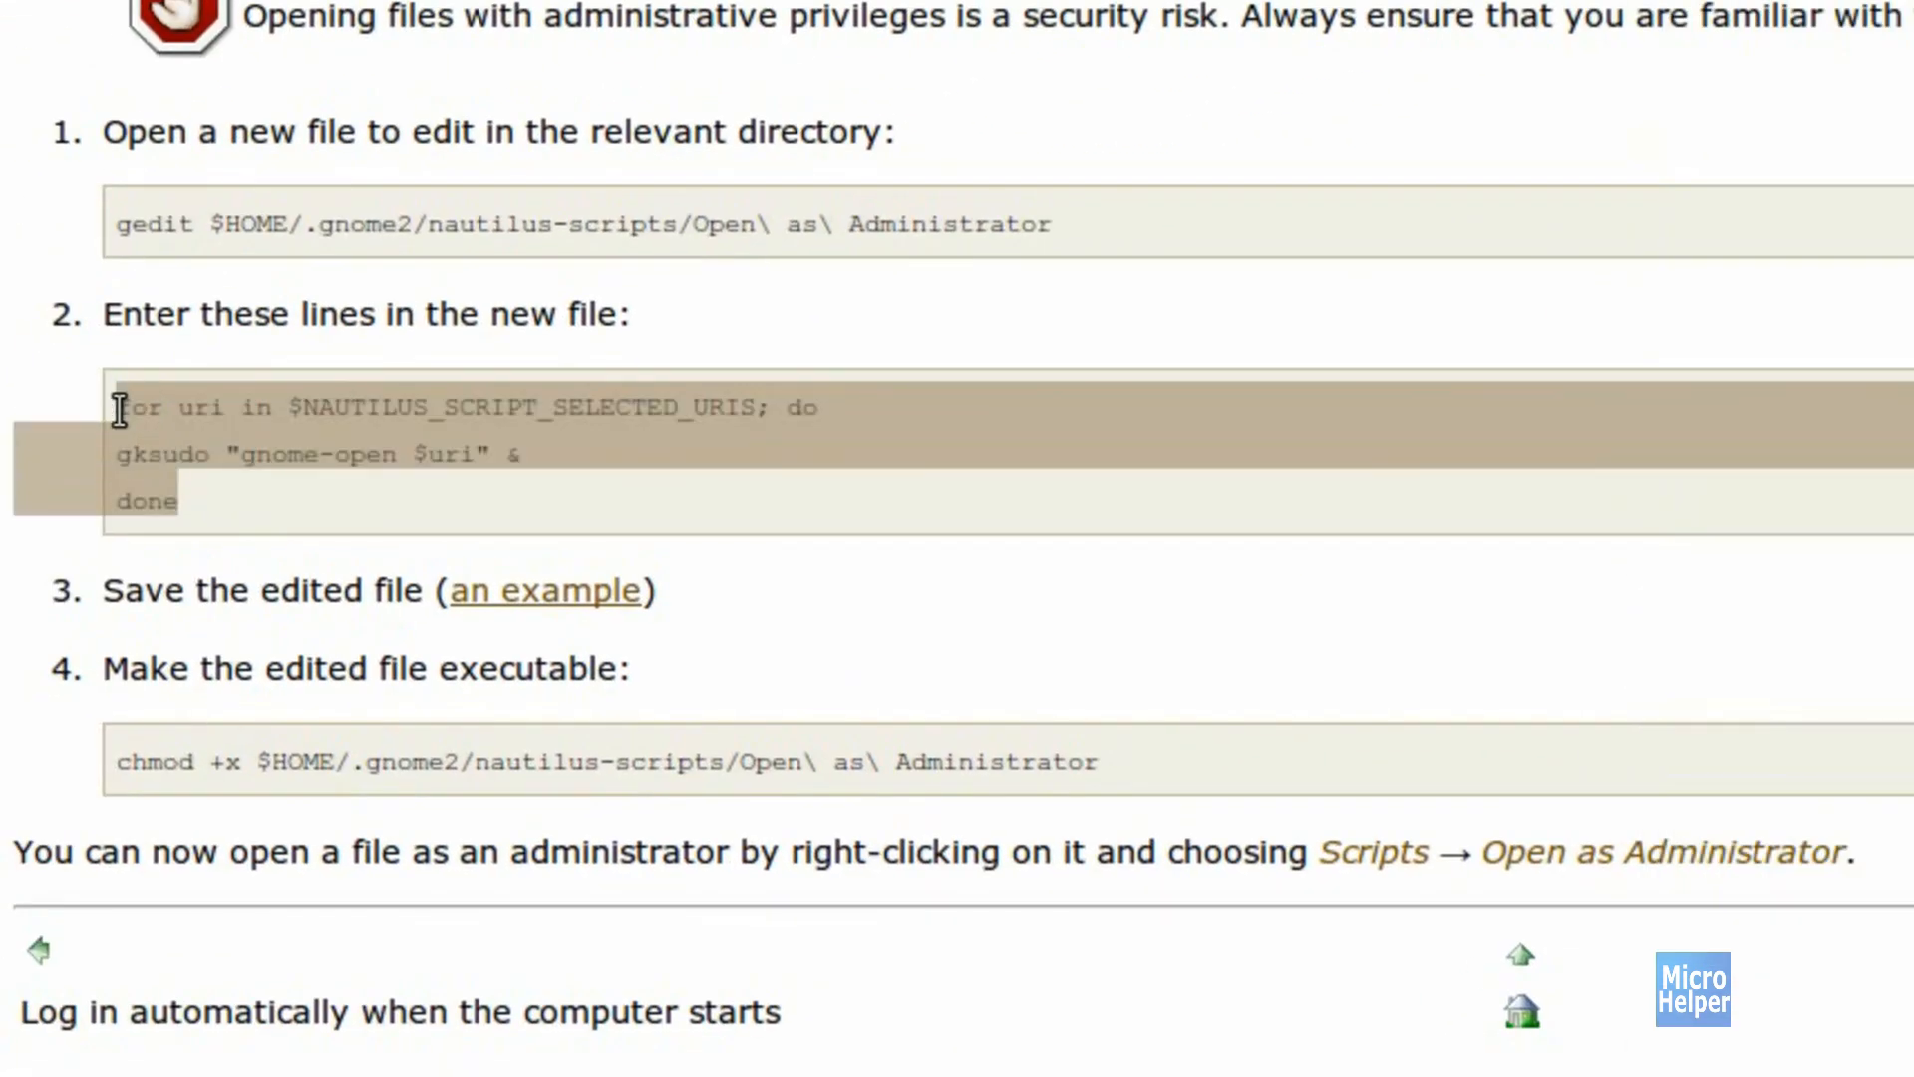
- Save the gksudo script and type 'chmod +x $HOME/.gnome2/nautilus-scripts/Open\ as\ Administrator'
scroll("up", 3)
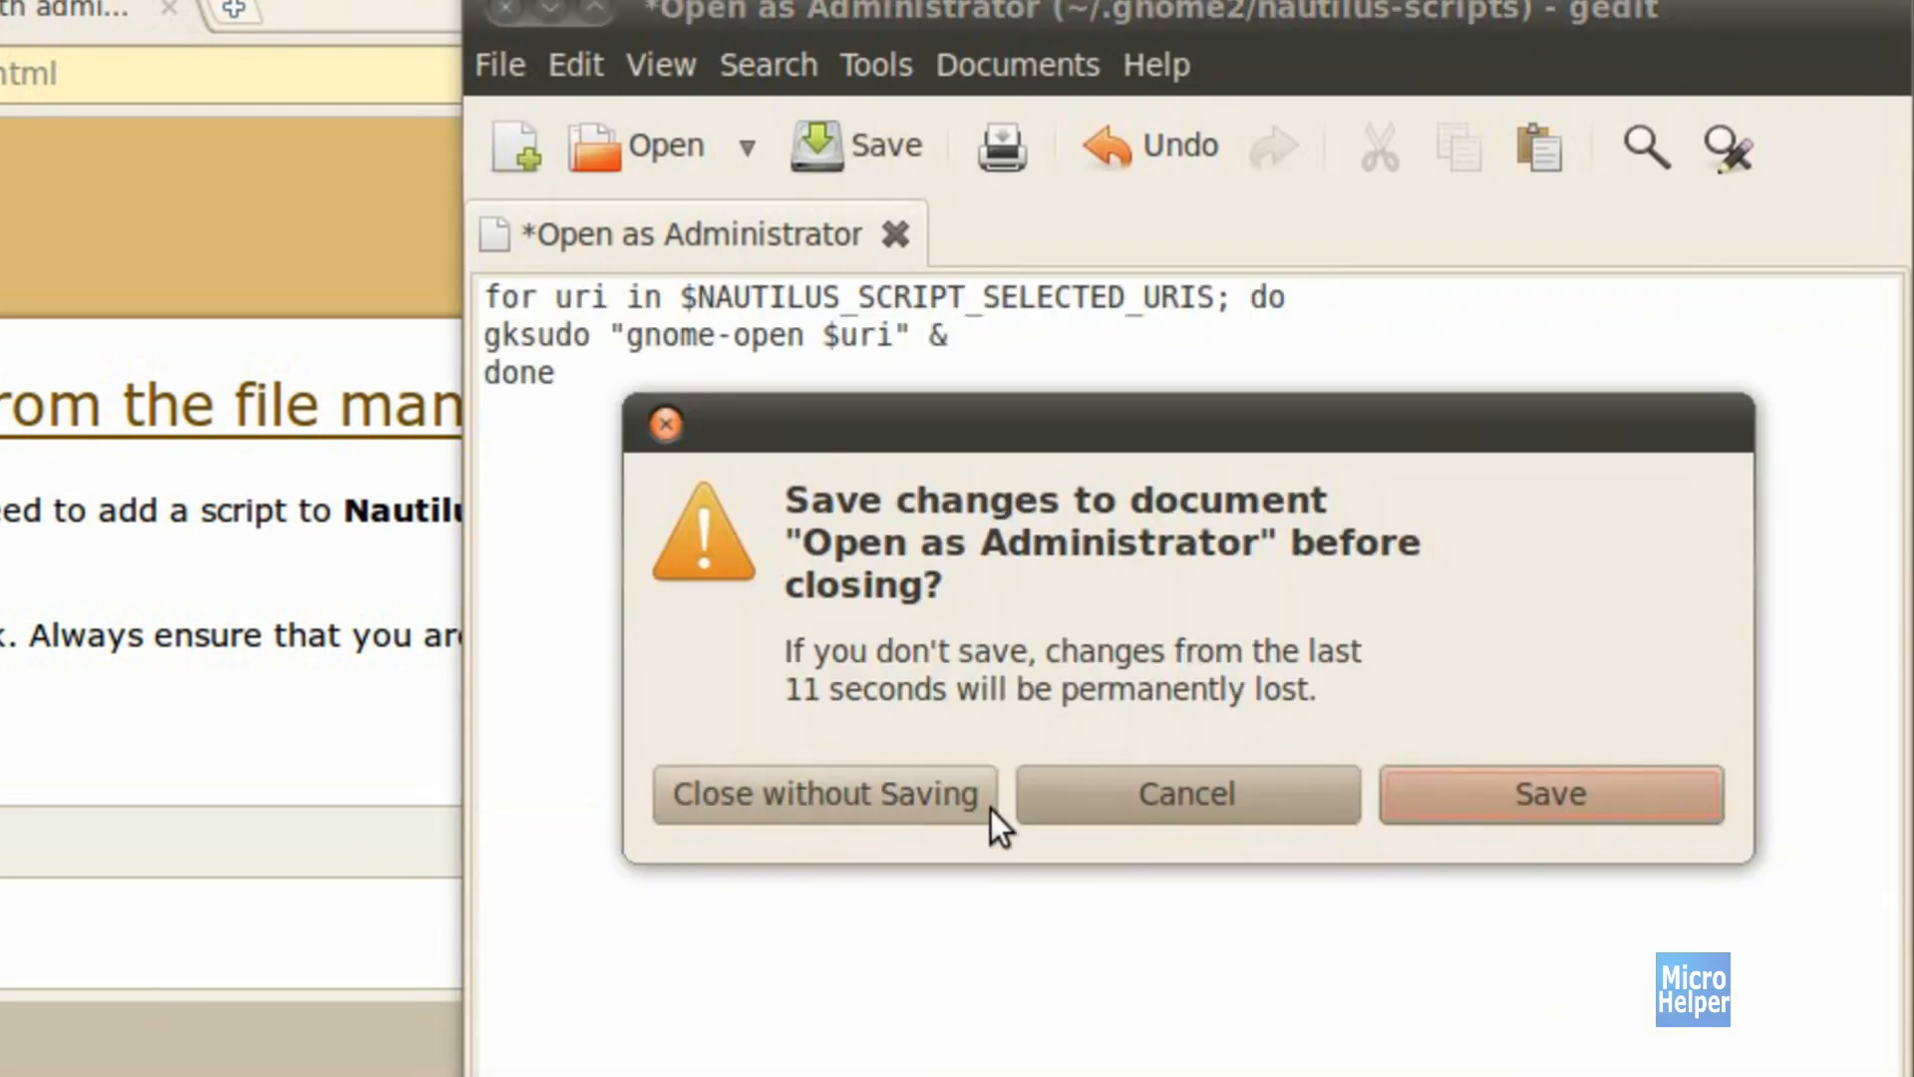
left_click(822, 794)
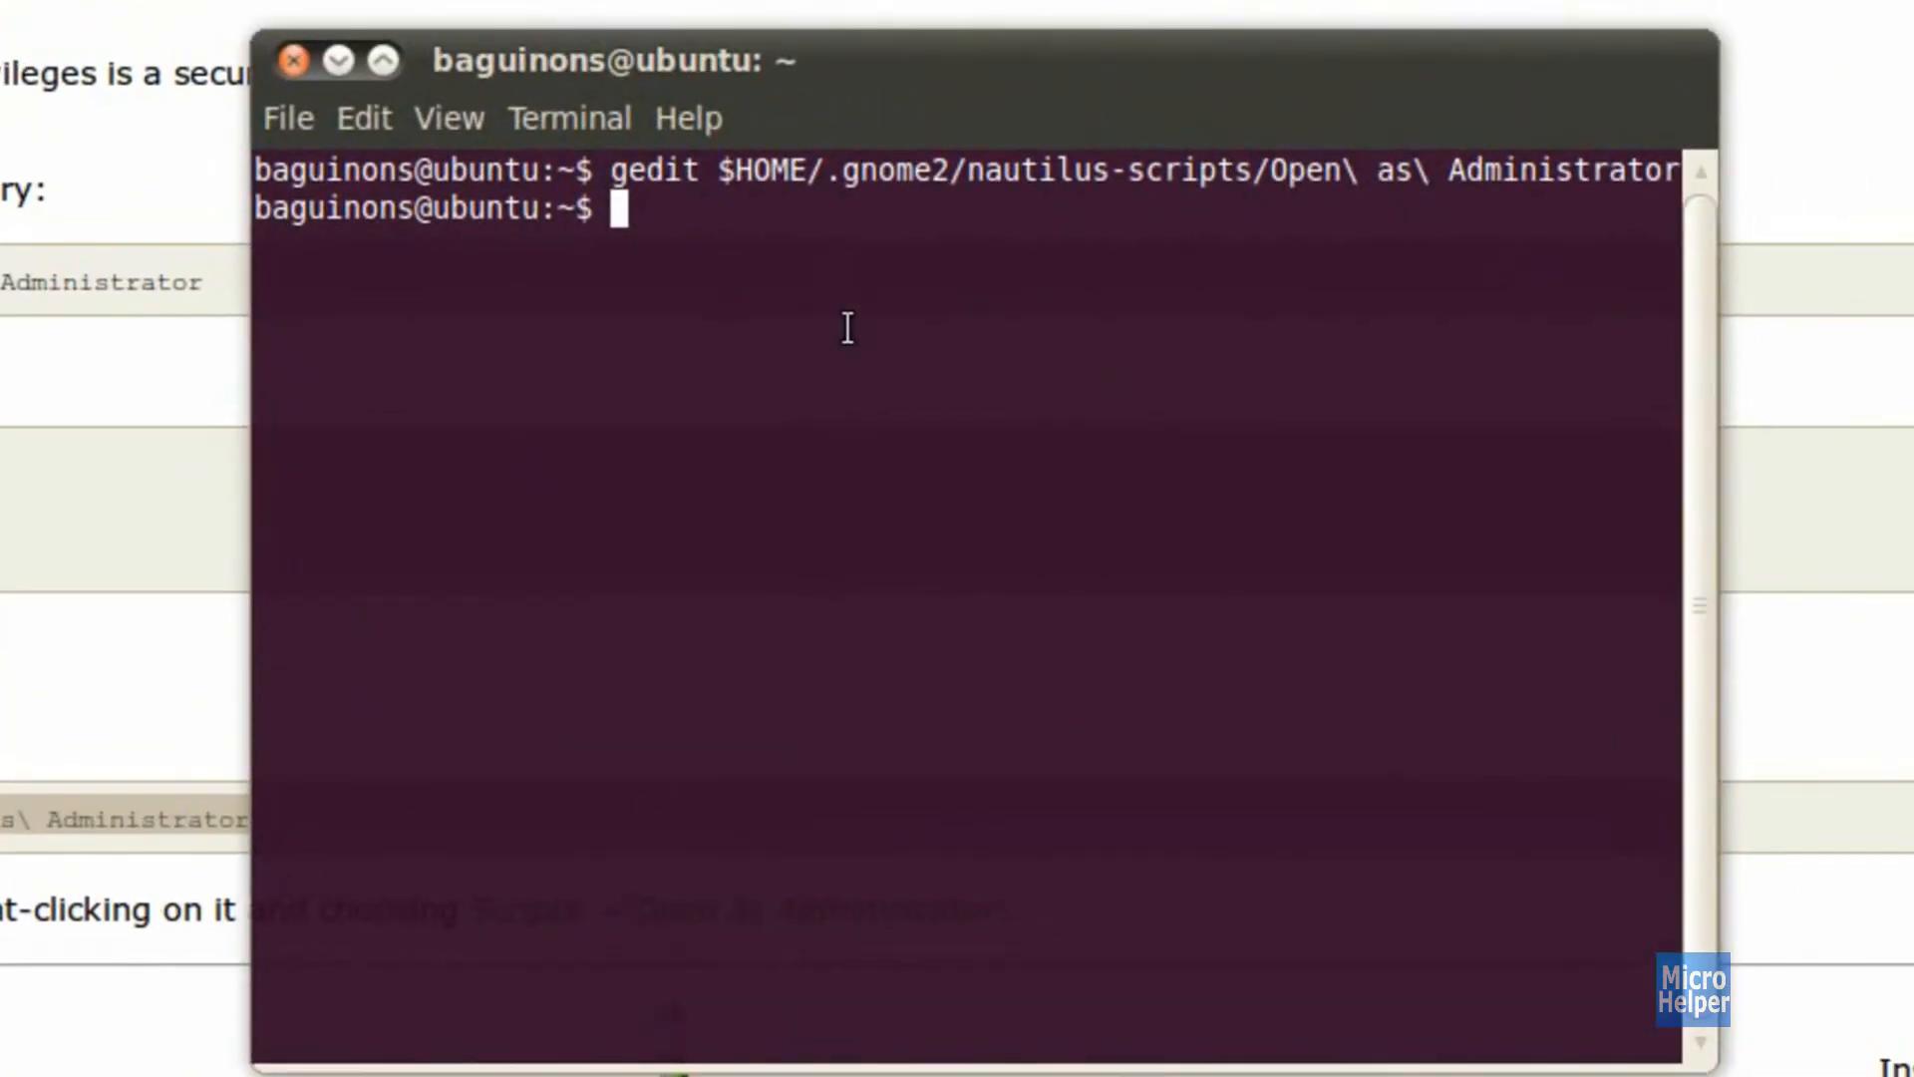
type("chmod +x $HOME/.gnome2/nautilus-scripts/Open\\ as\\ Administrator")
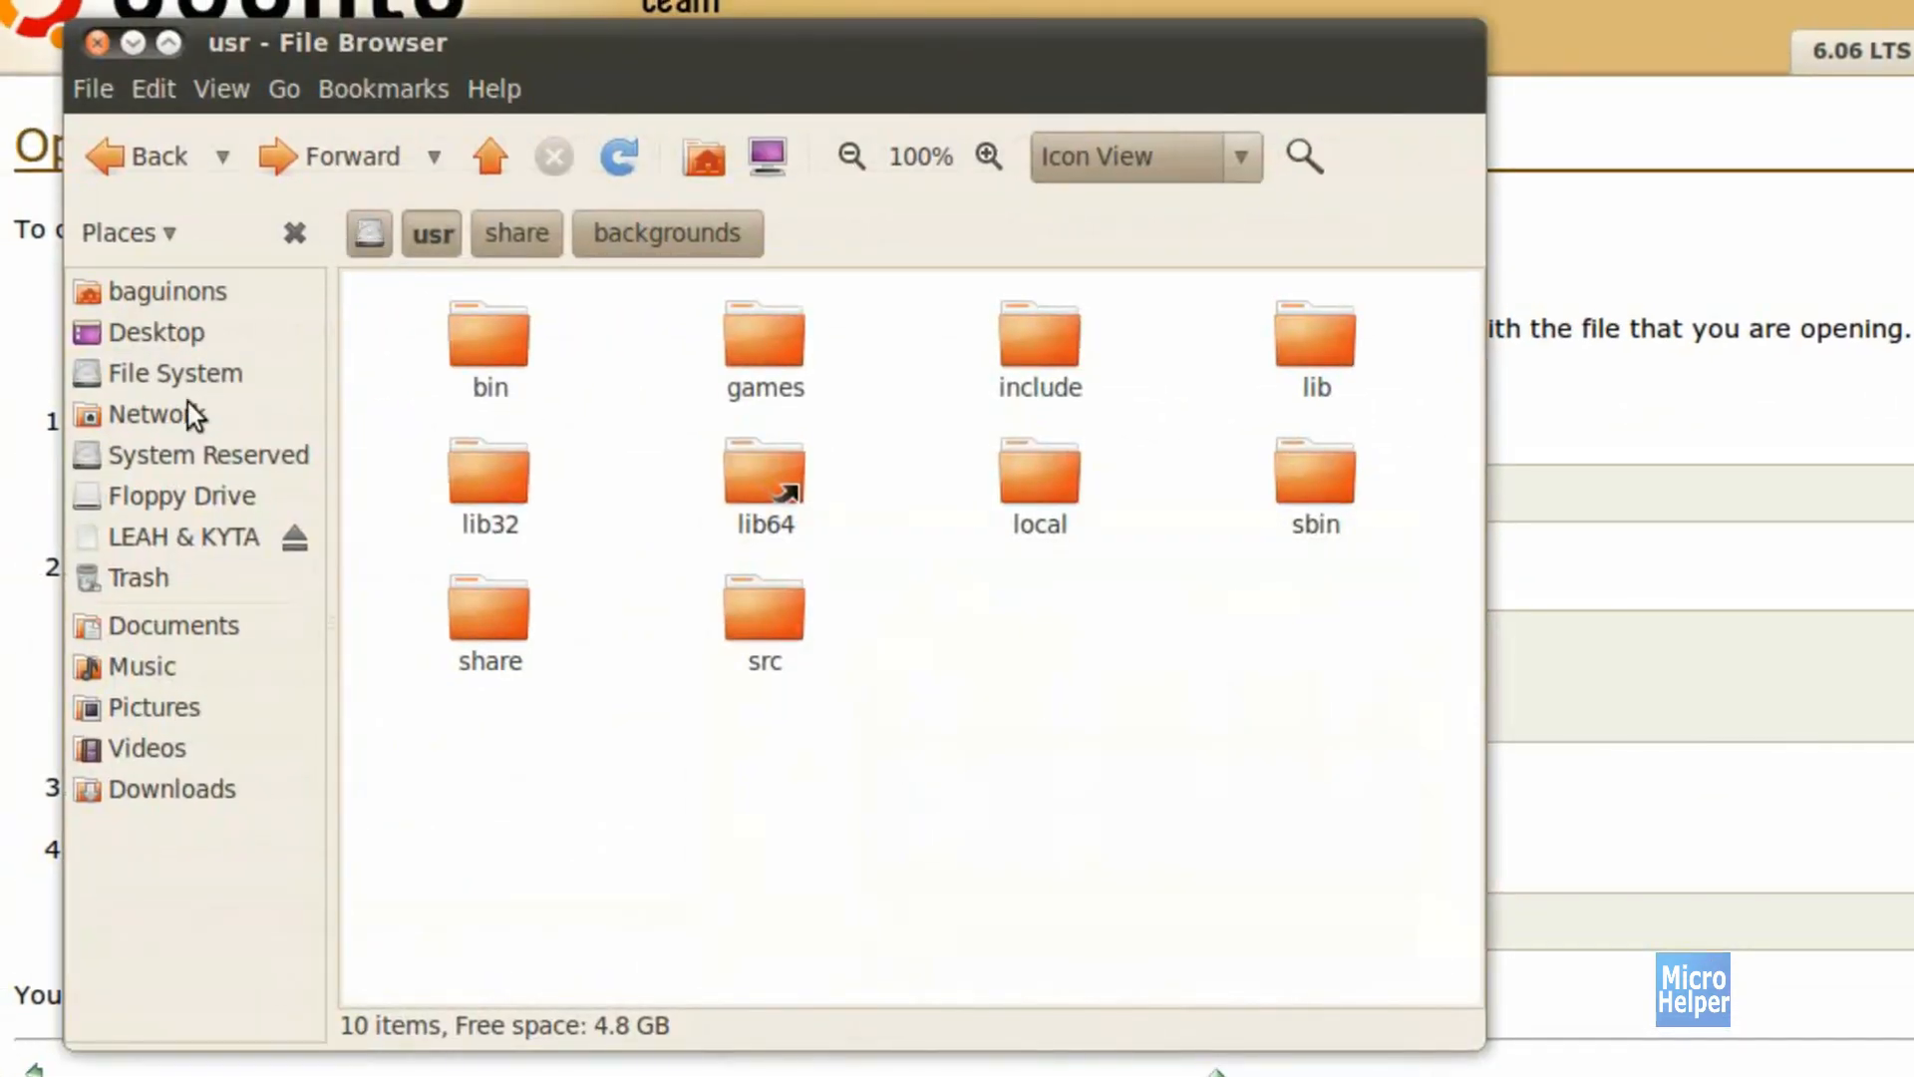
- Run Scripts > Open as Administrator on the usr folder
right_click(763, 769)
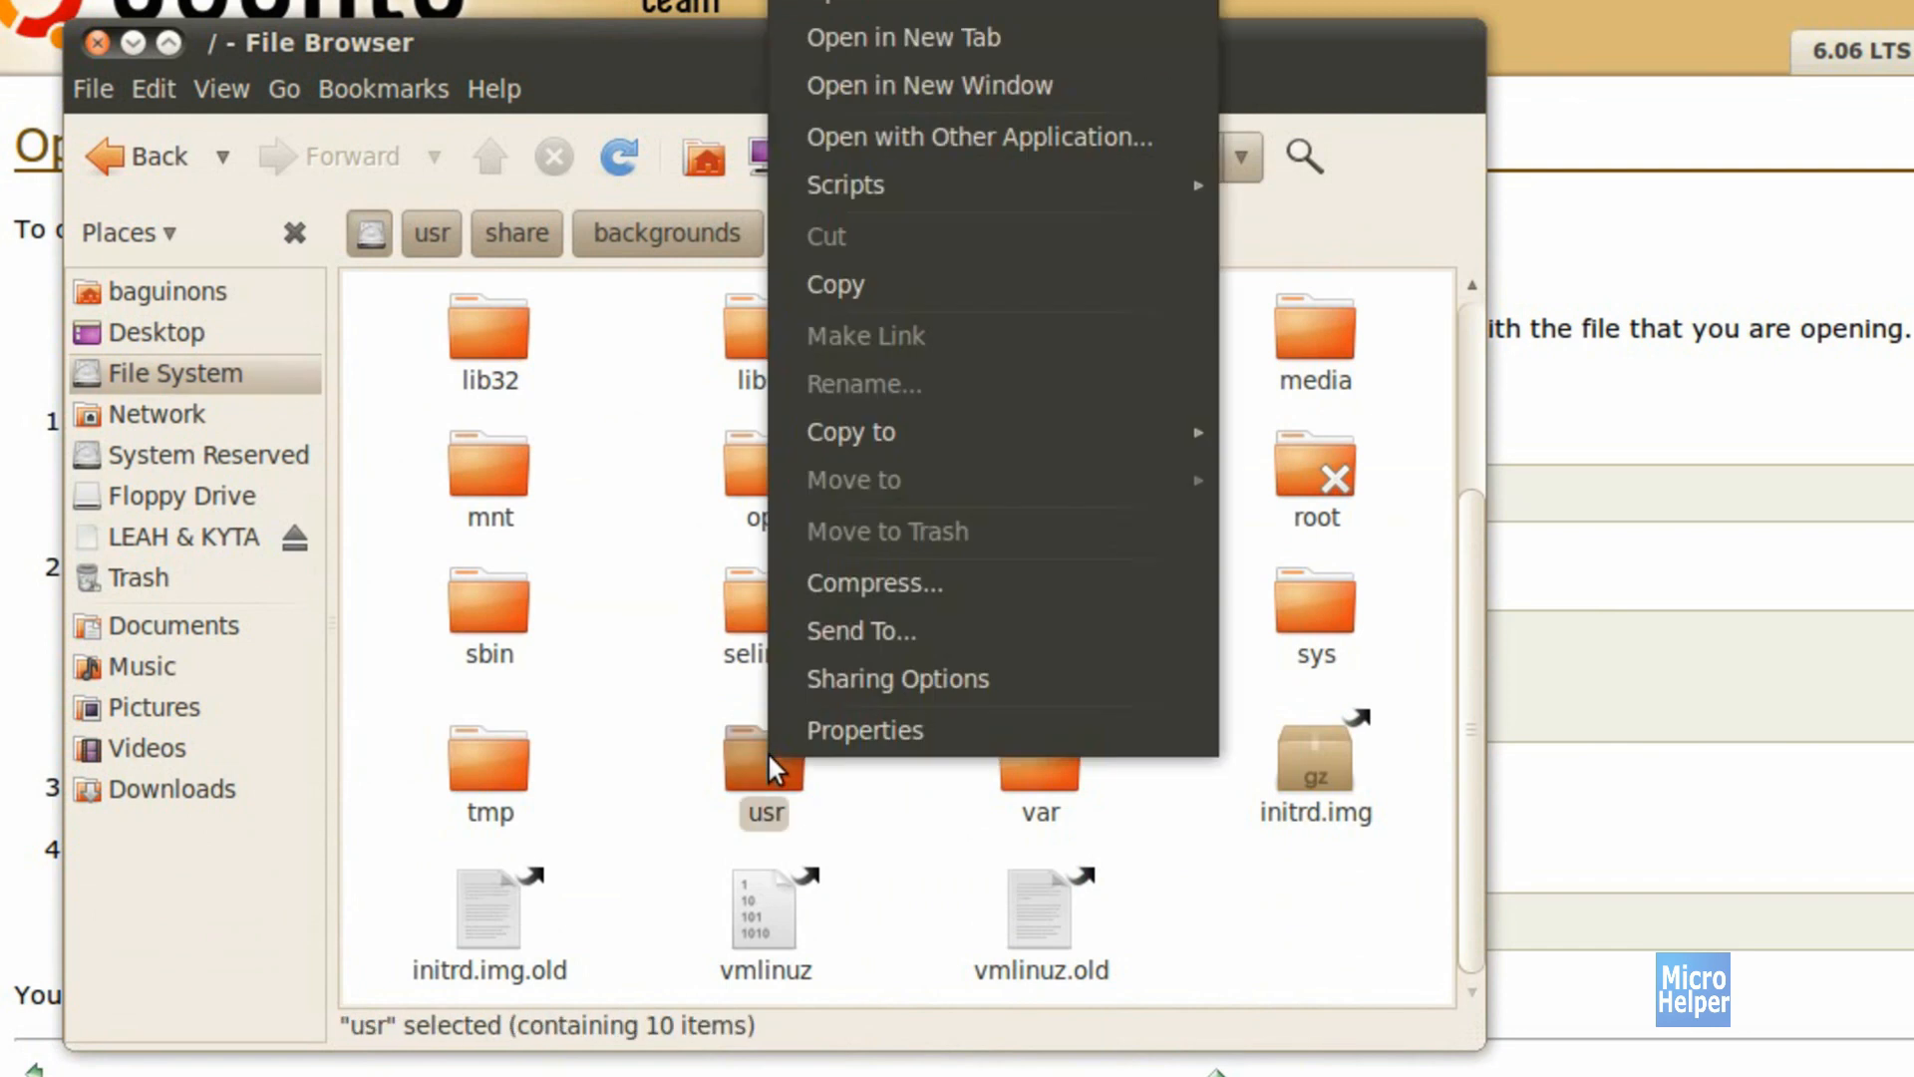
mouse_move(844, 184)
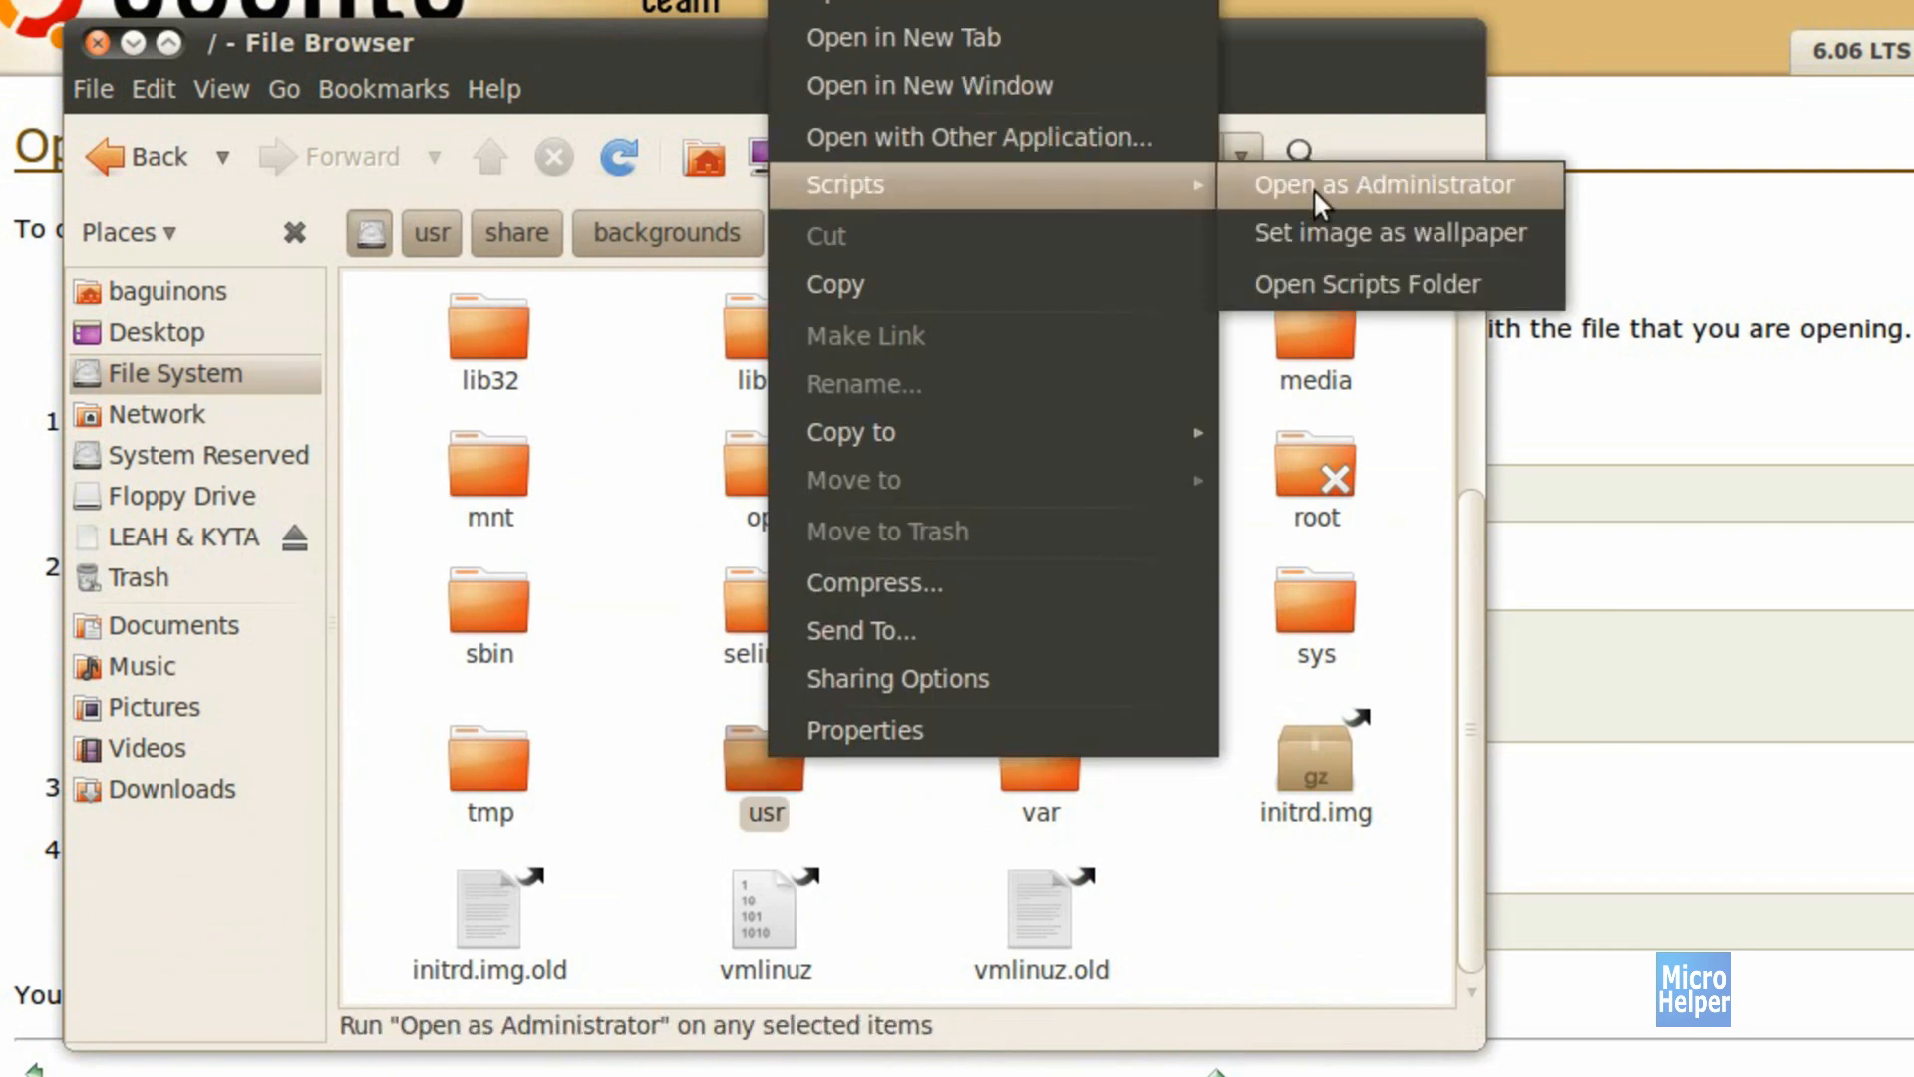
left_click(1383, 185)
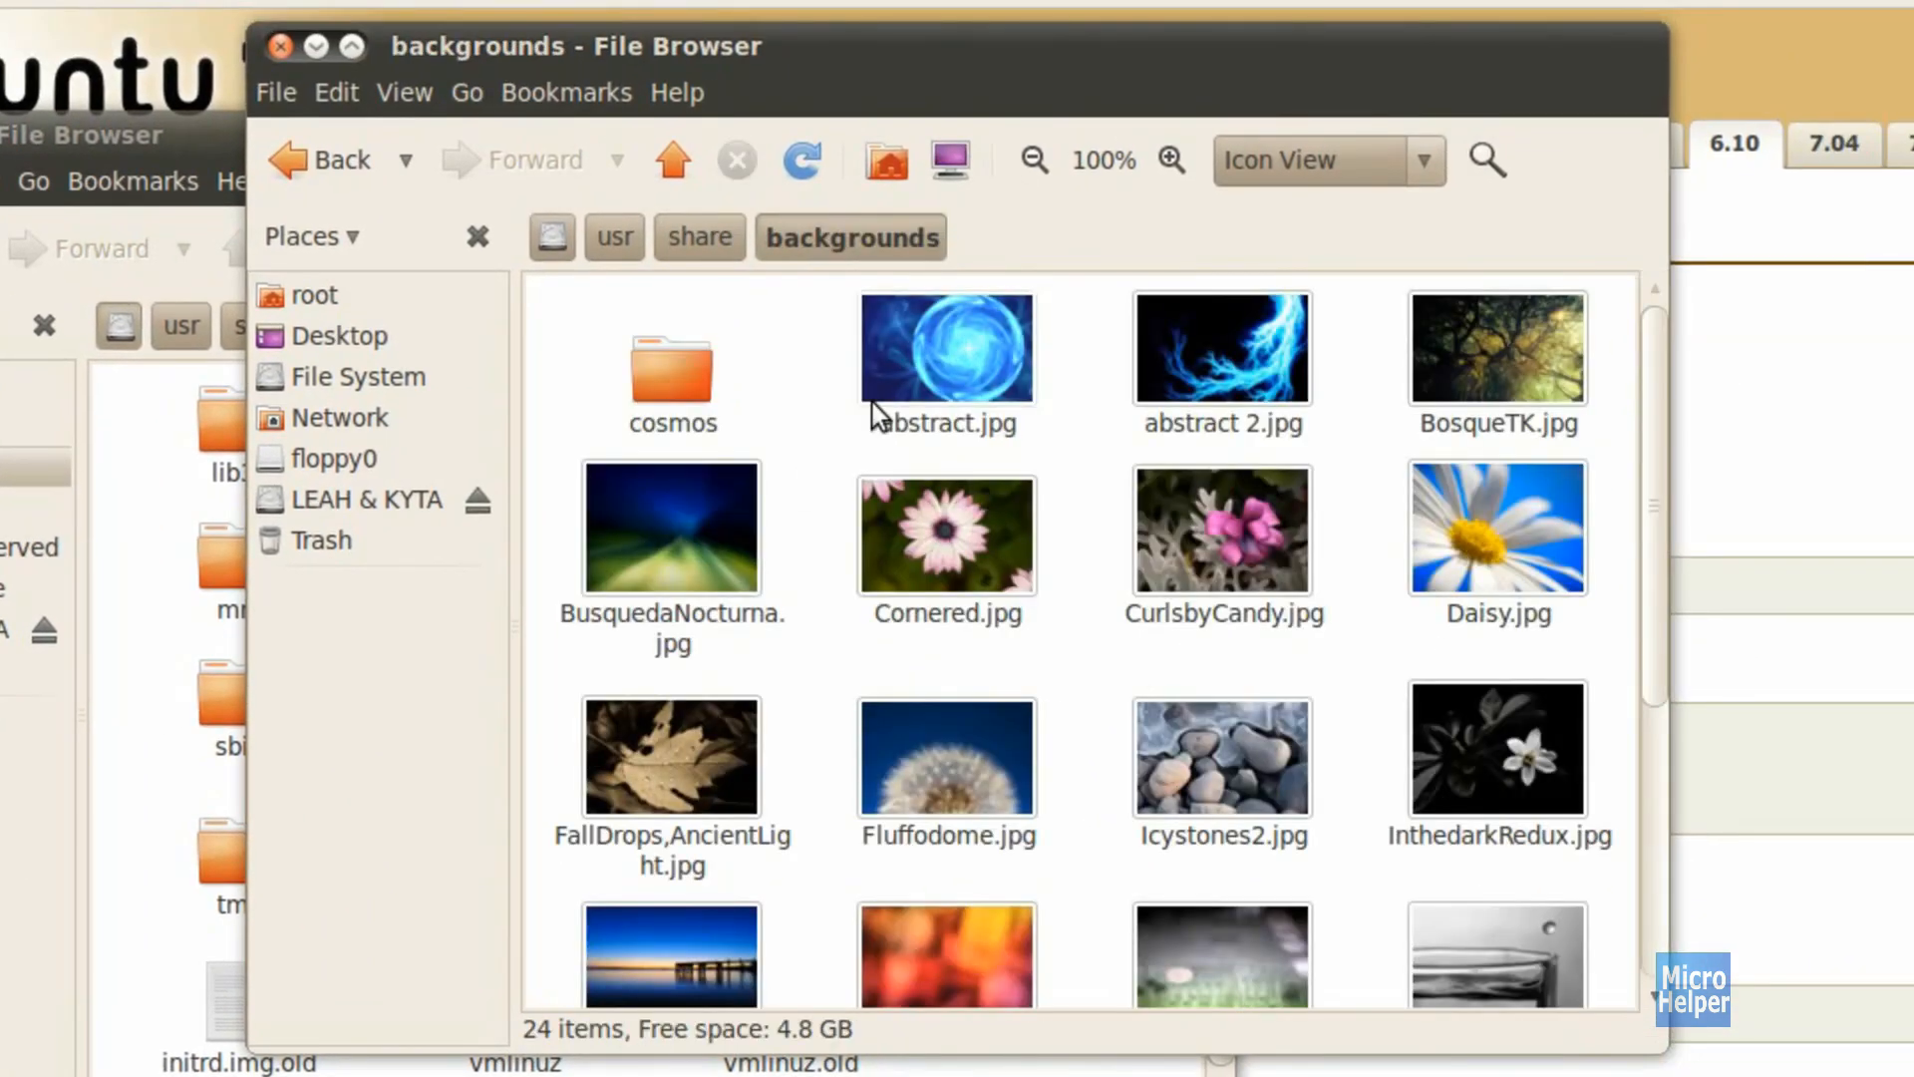
- Scroll down and back up through the wallpapers in the root file browser
scroll("down", 3)
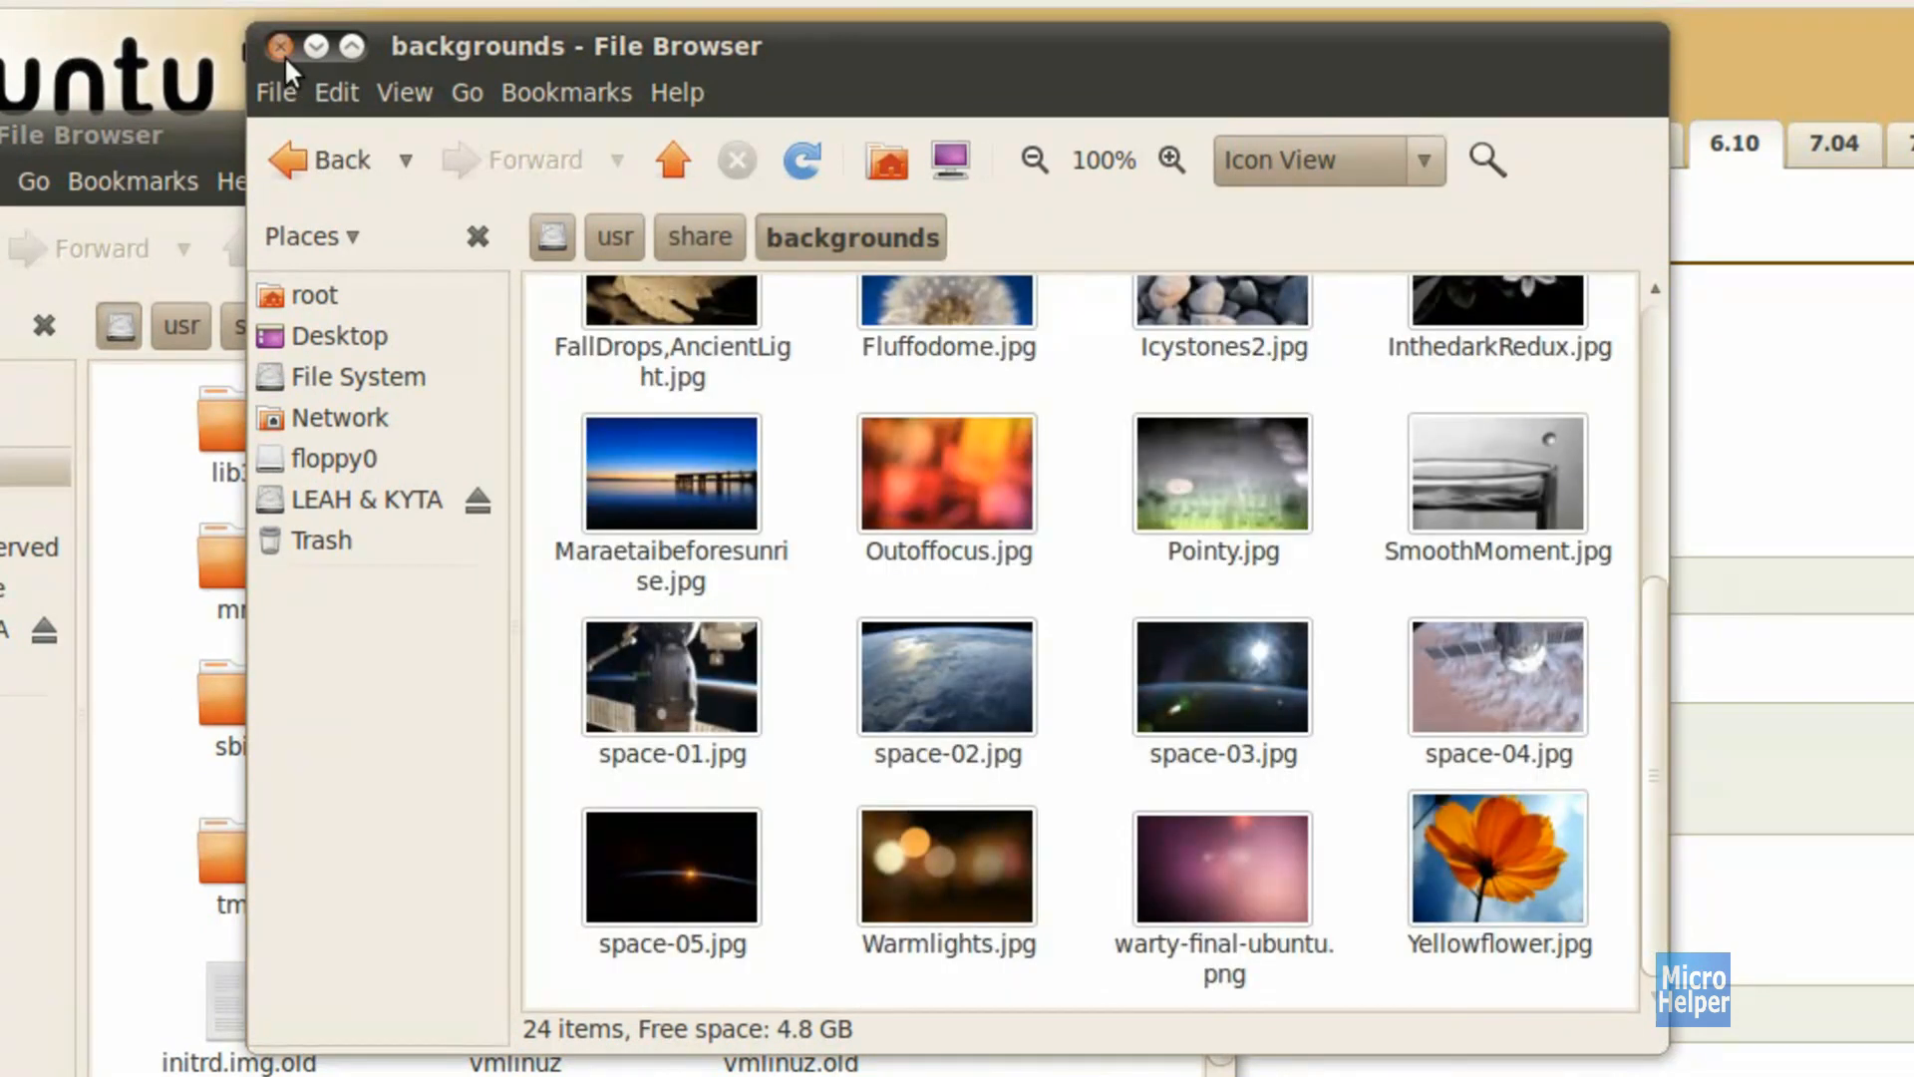
scroll("up", 3)
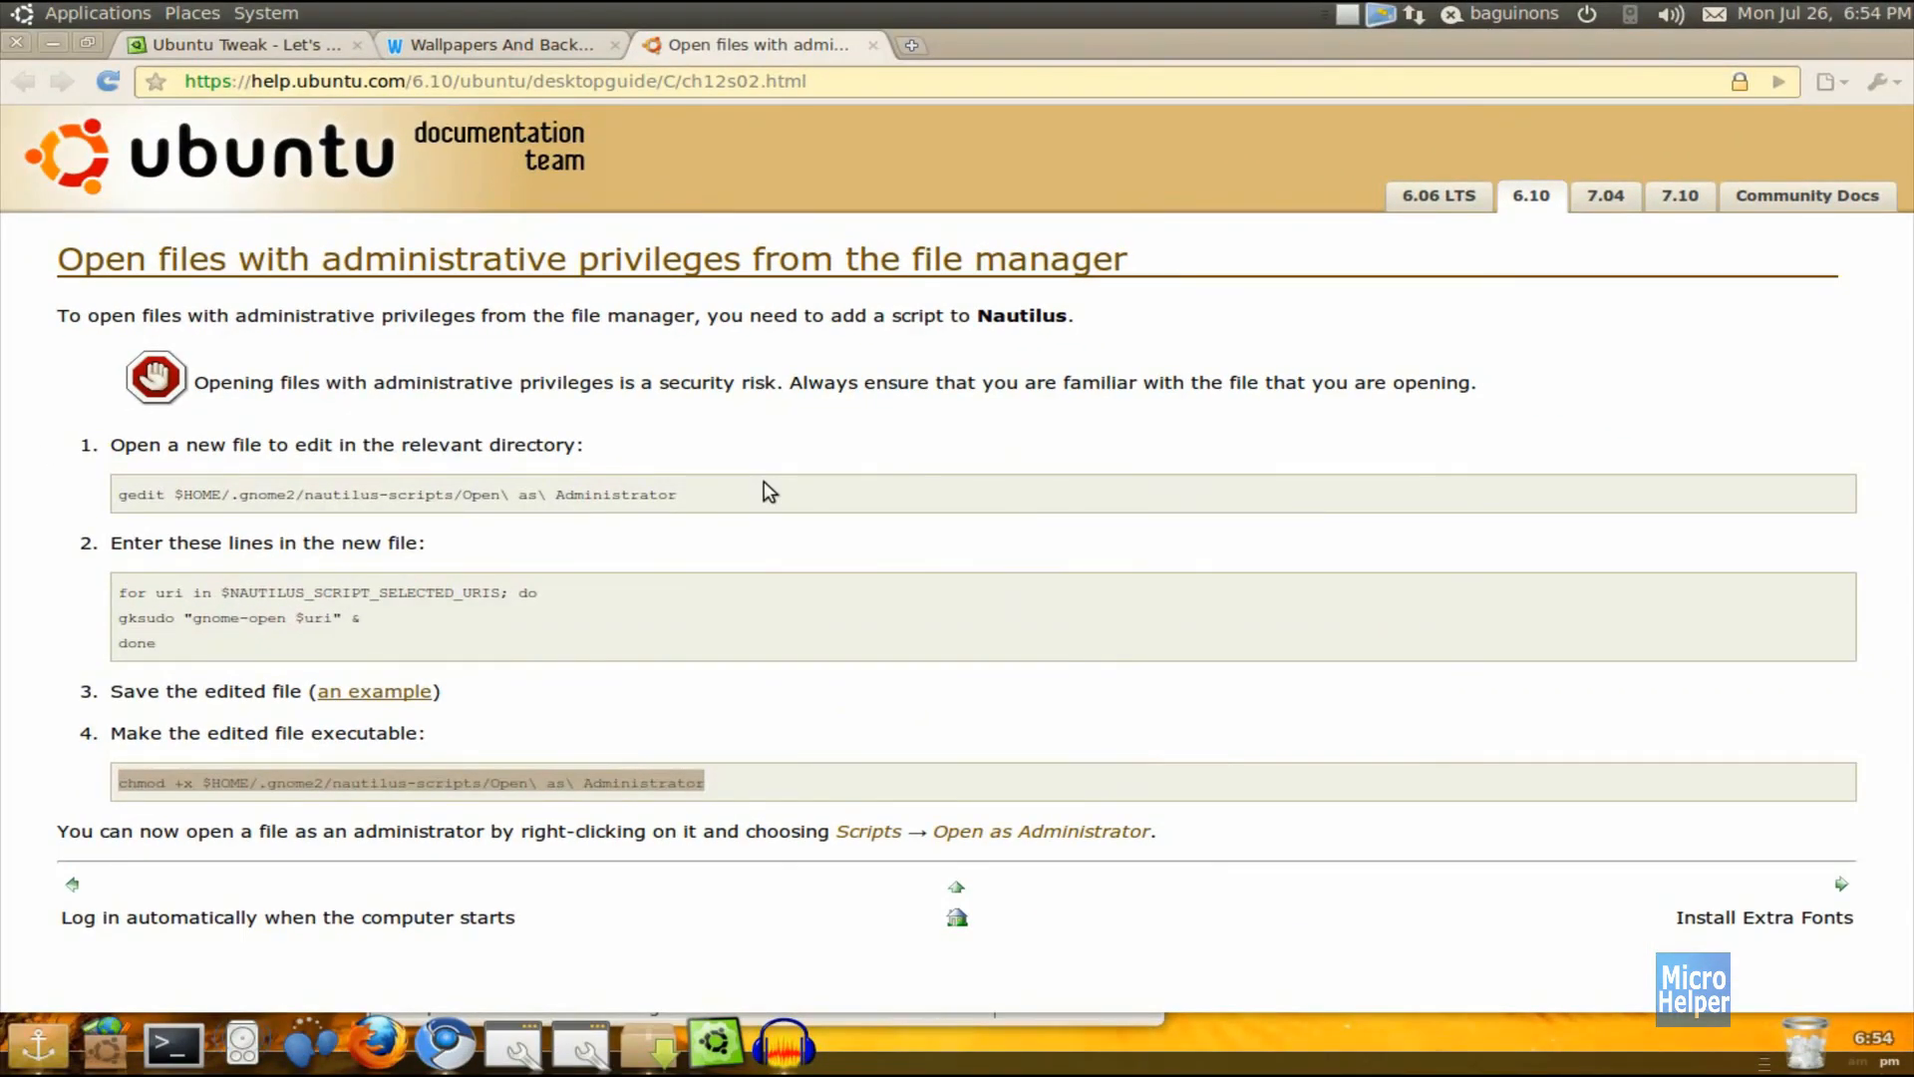
mouse_move(1376, 16)
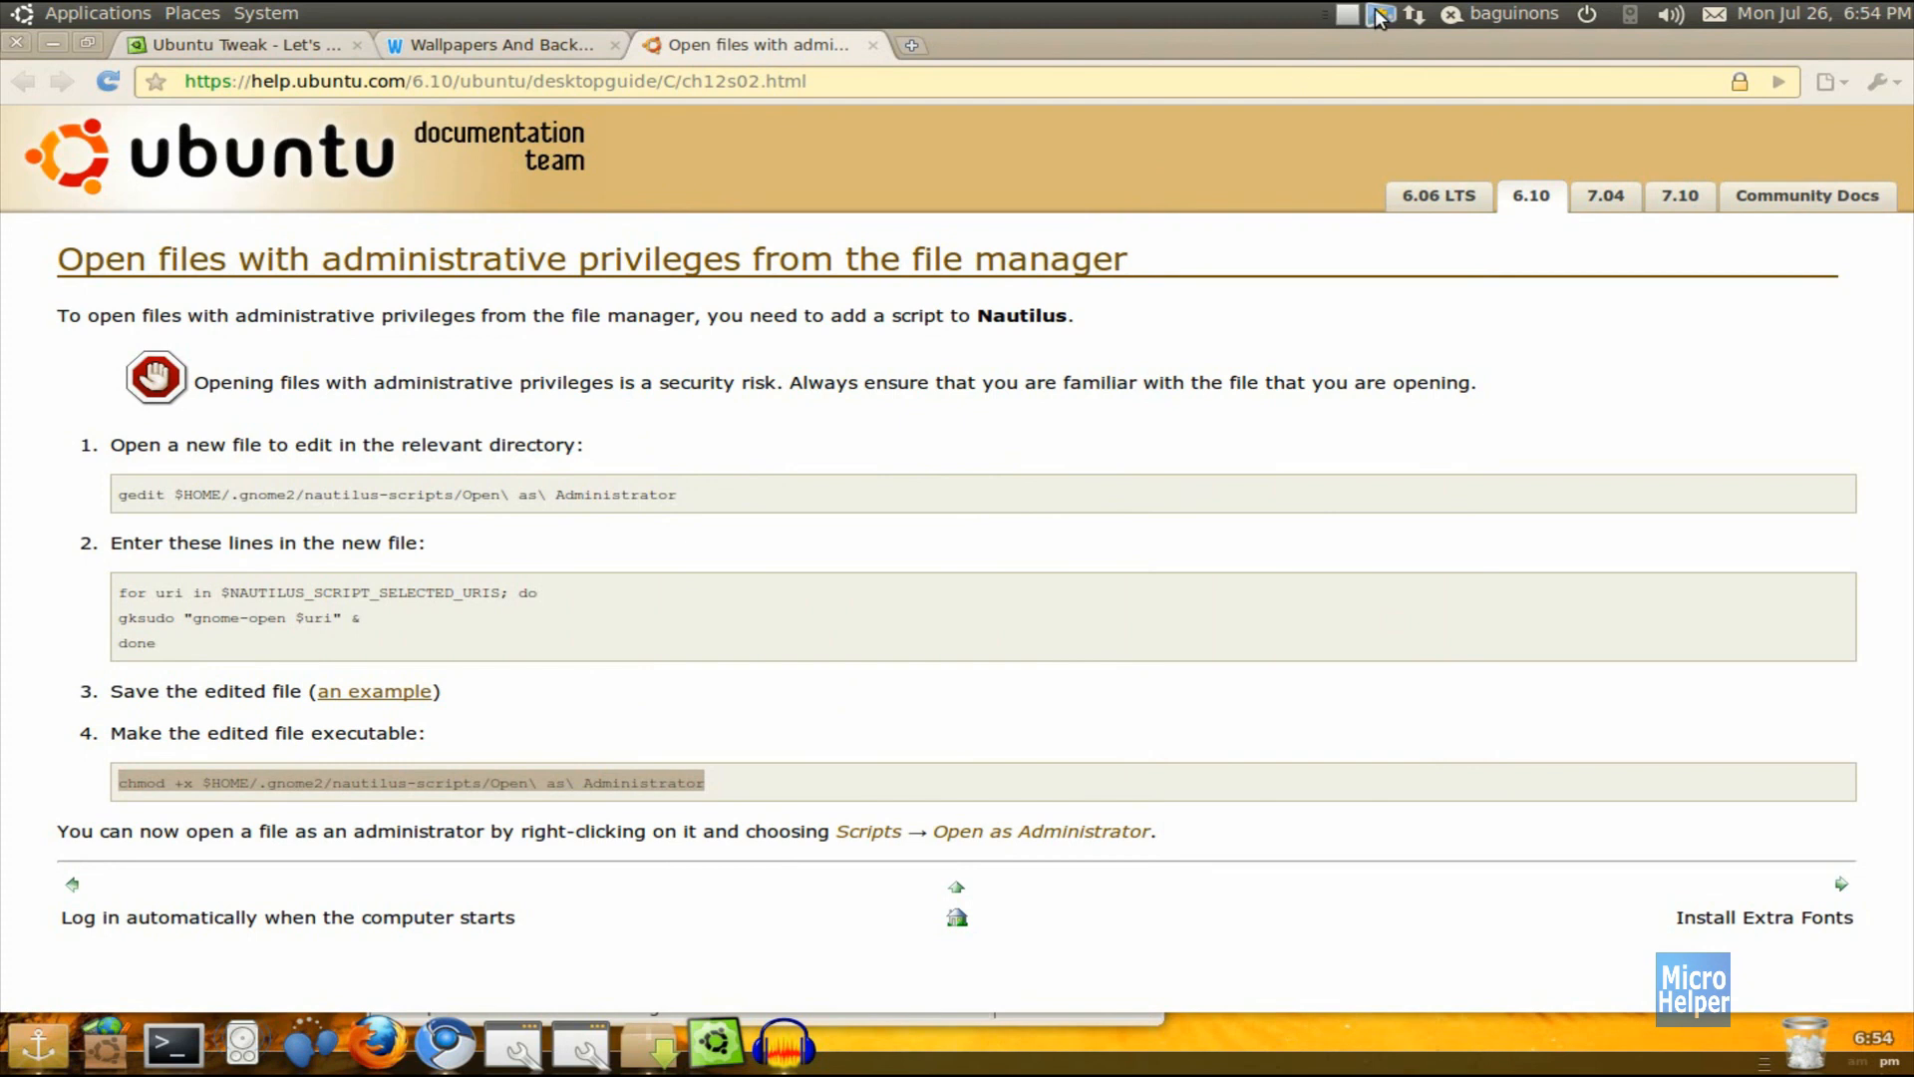